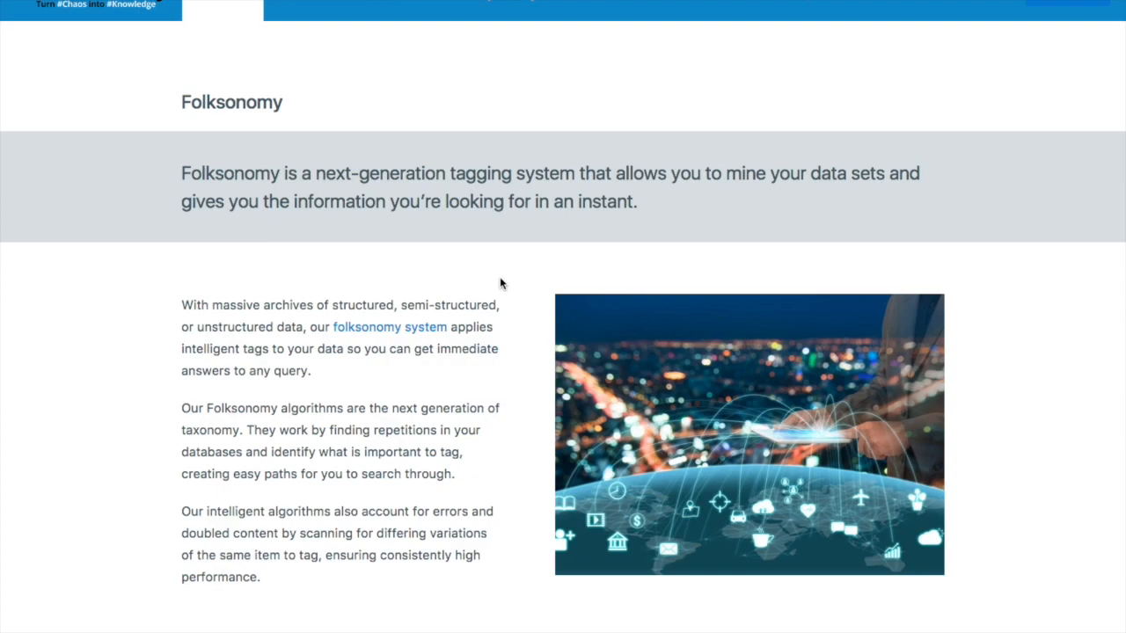
{"action": "mouse_move", "coordinate": [648, 603]}
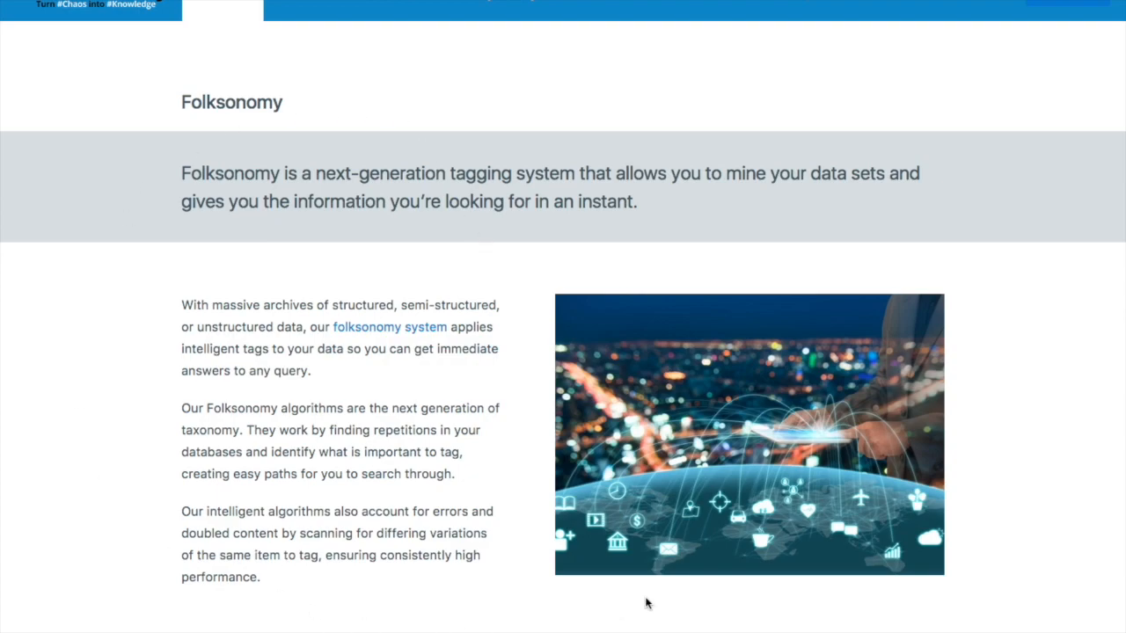
{"action": "mouse_move", "coordinate": [113, 359]}
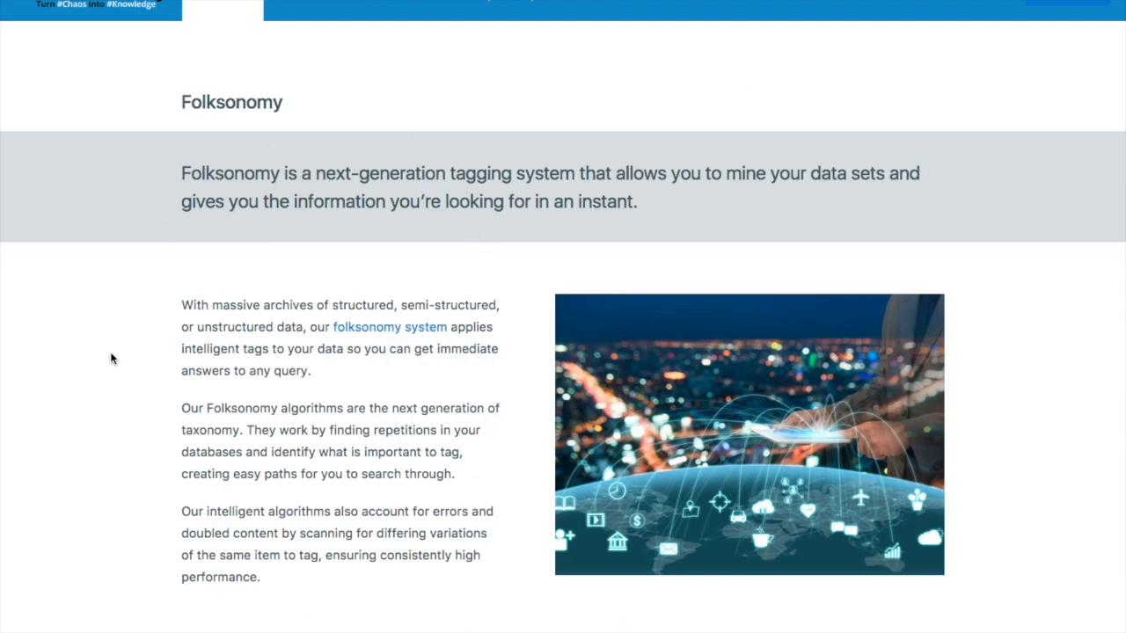
Step: Show ID, Diagnostic and Treatment, filtered to Treatment containing 'acetylsalicylic'
{"action": "scroll", "scroll_direction": "down", "scroll_amount": 3}
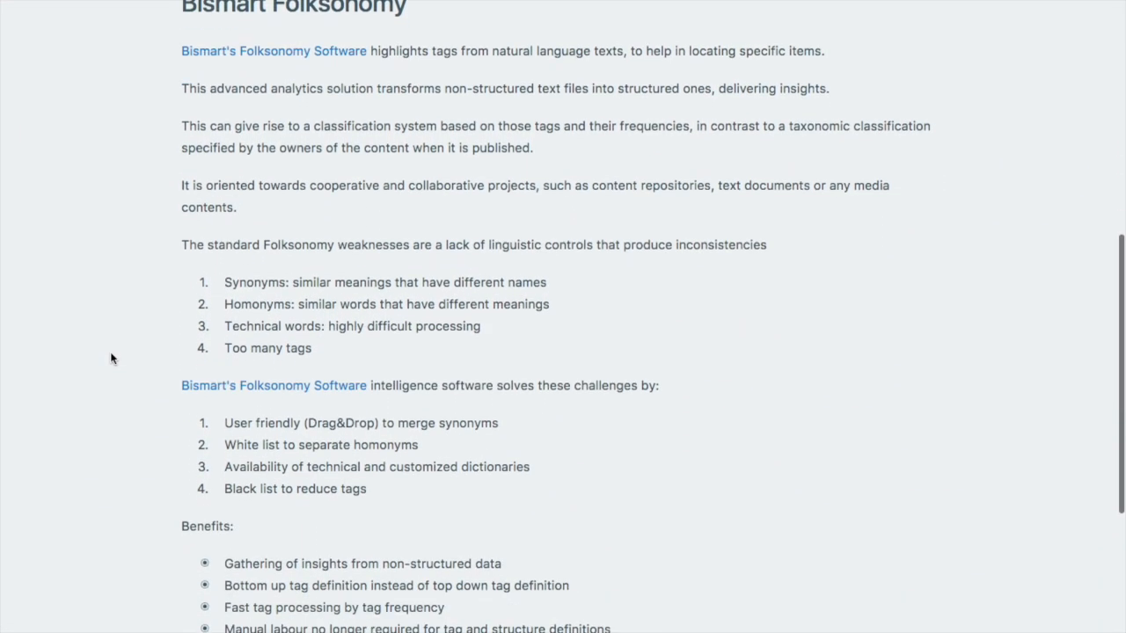
{"action": "scroll", "scroll_direction": "down", "scroll_amount": 3}
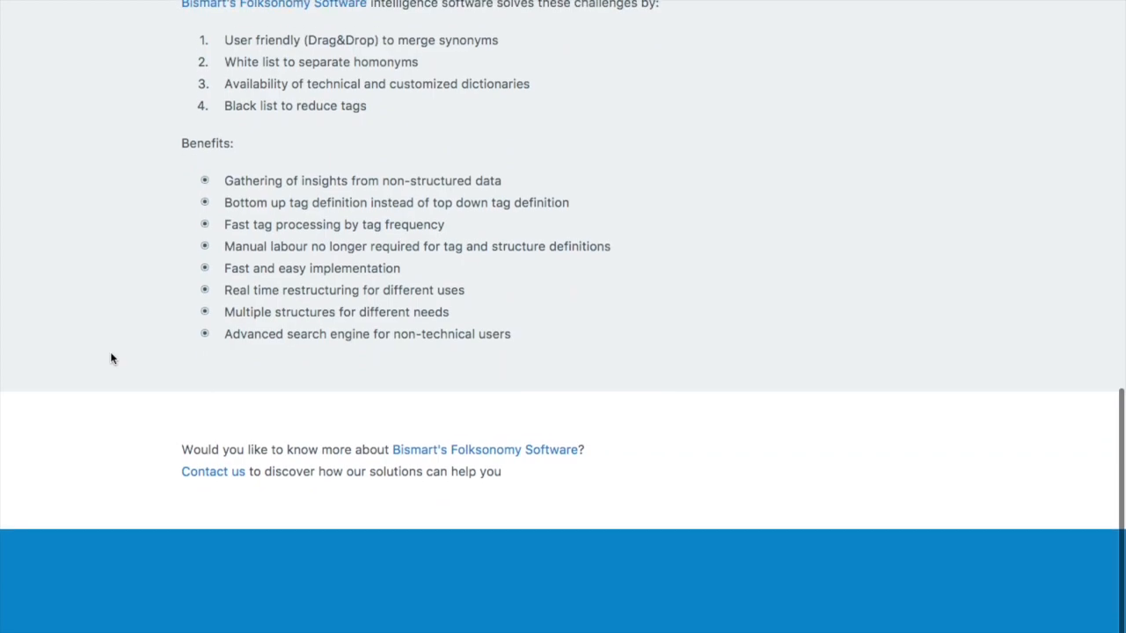
{"action": "scroll", "scroll_direction": "up", "scroll_amount": 3}
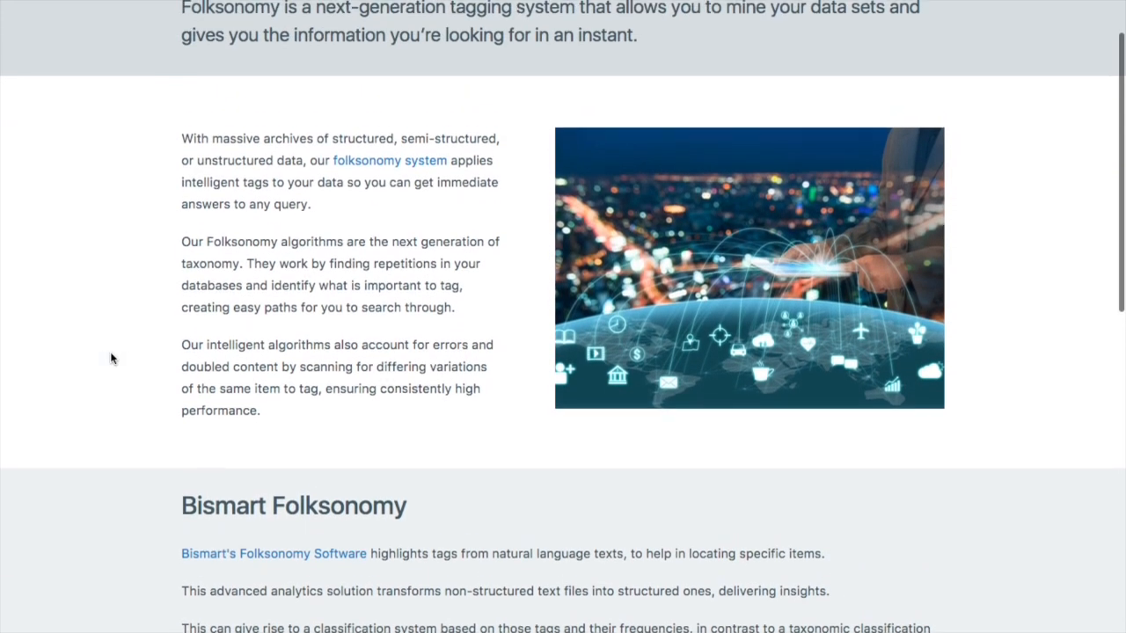
{"action": "scroll", "scroll_direction": "up", "scroll_amount": 3}
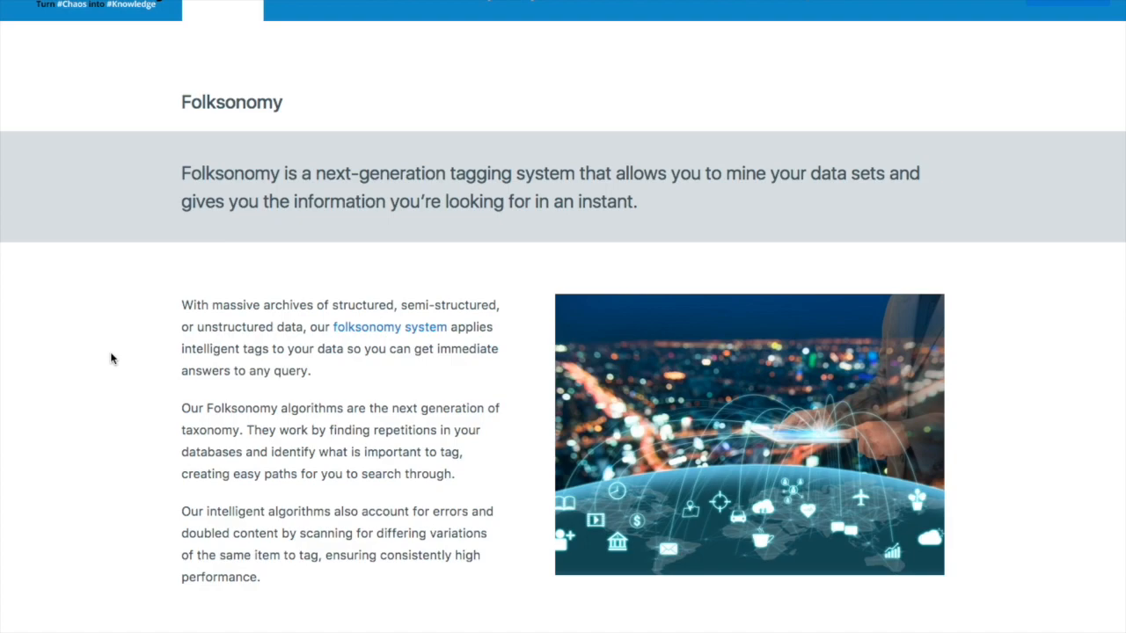
{"action": "mouse_move", "coordinate": [438, 223]}
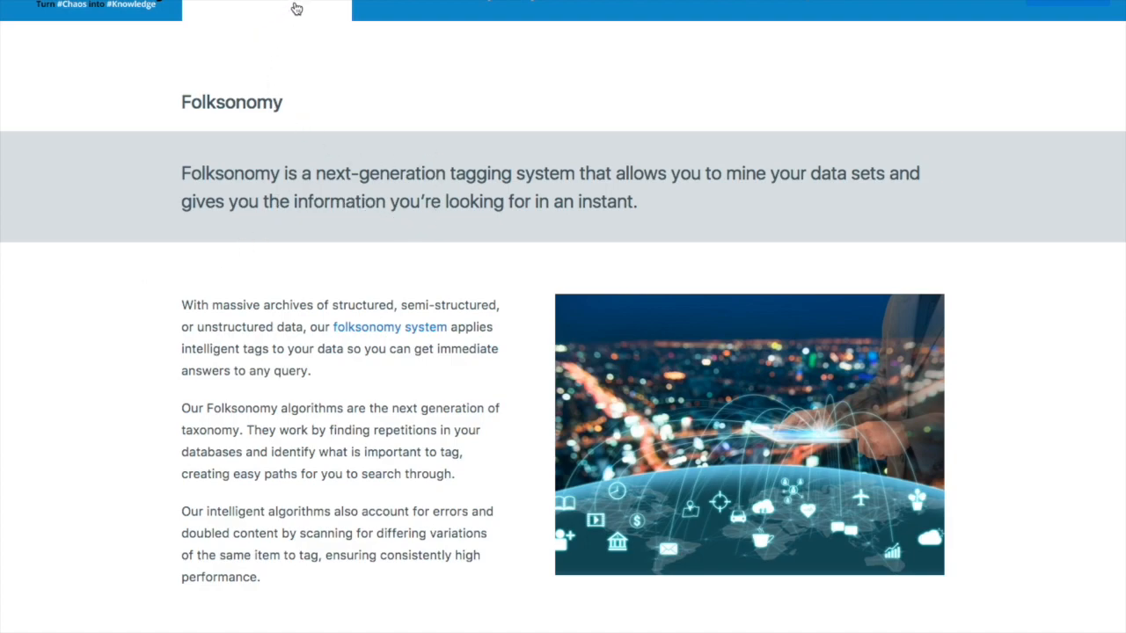
{"action": "mouse_move", "coordinate": [324, 31]}
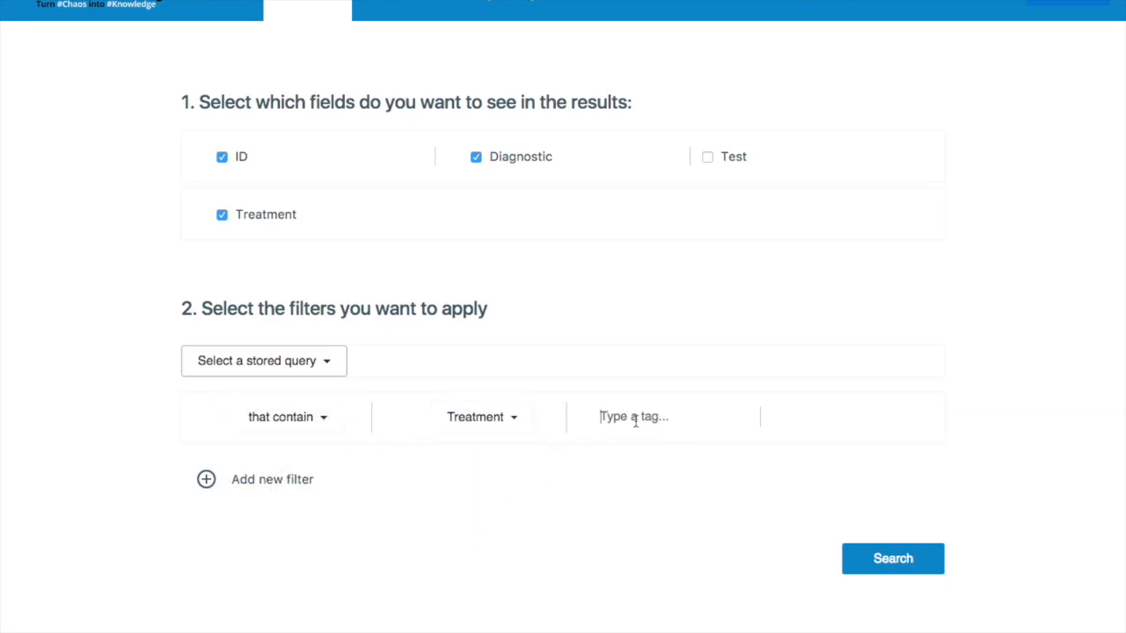
{"action": "type", "text": "acetylsalicylic"}
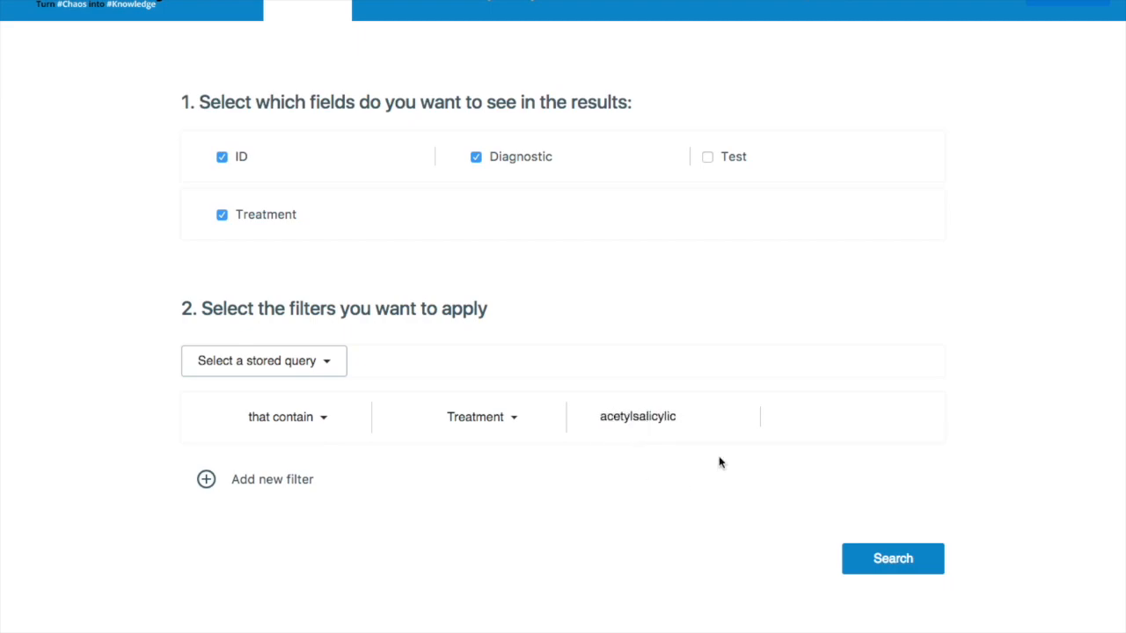
{"action": "mouse_move", "coordinate": [867, 478]}
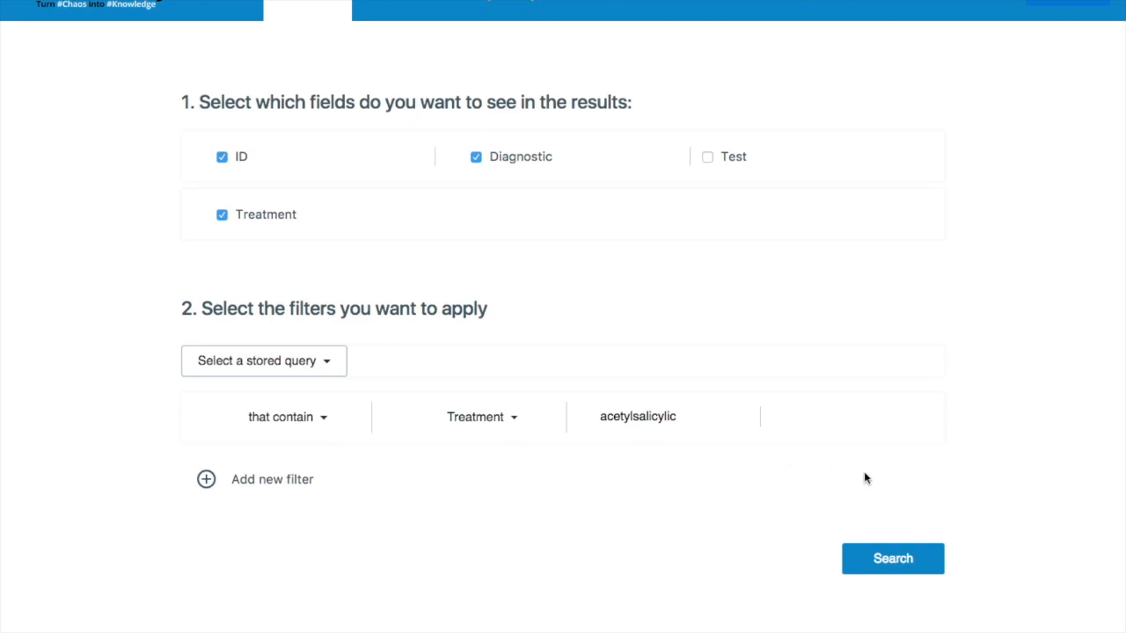
Step: Run the acetylsalicylic search and scroll through the 8 matching records
{"action": "left_click", "coordinate": [892, 558]}
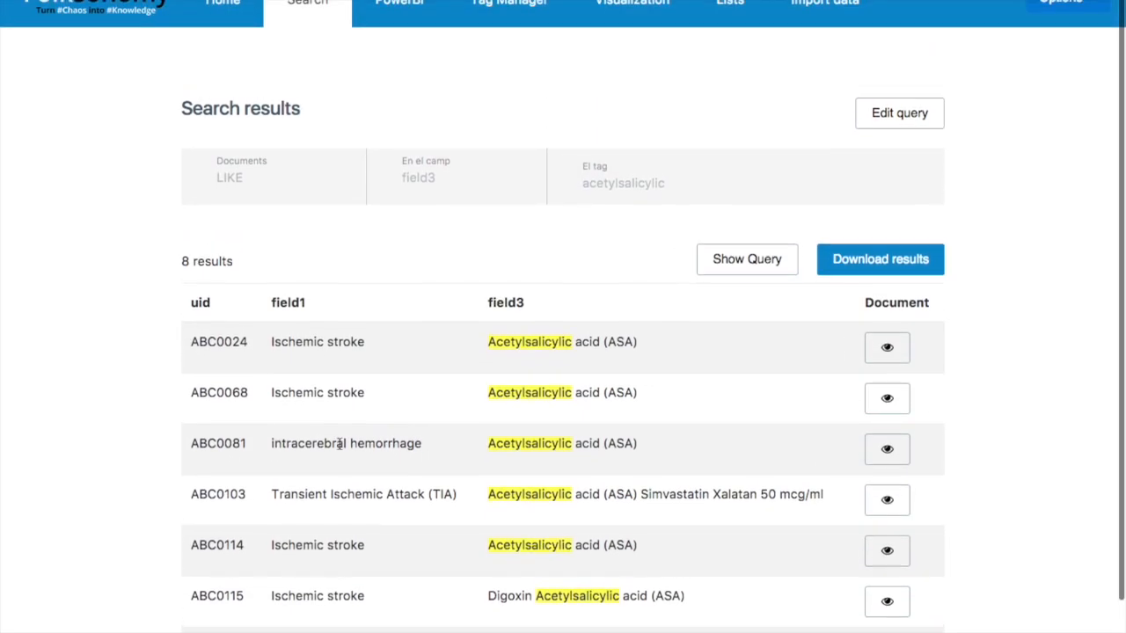
{"action": "scroll", "scroll_direction": "down", "scroll_amount": 3}
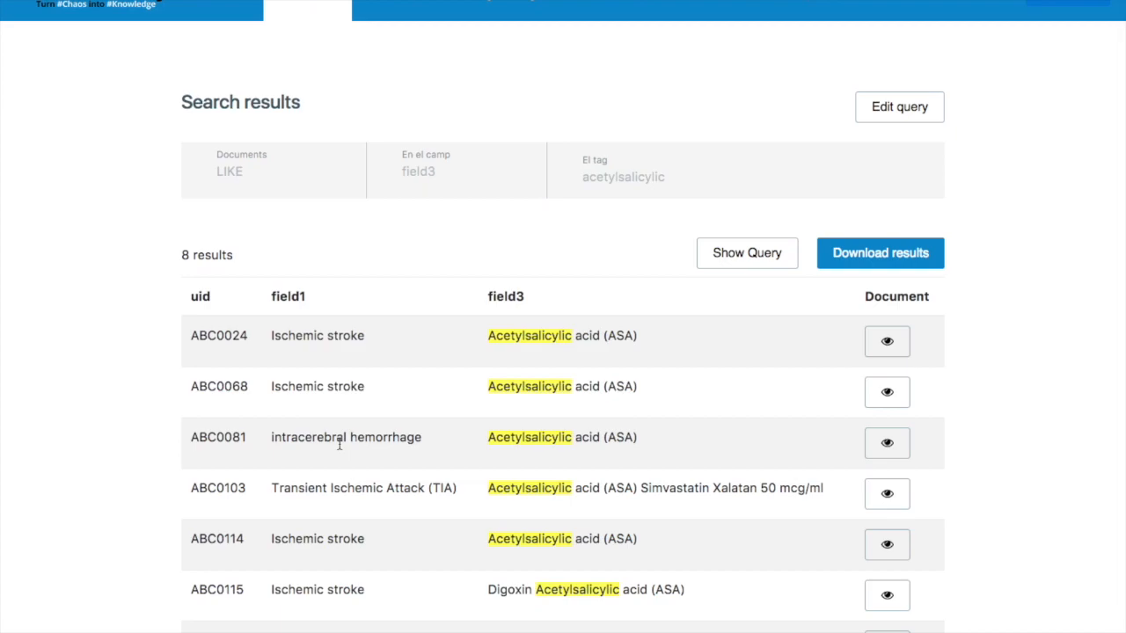
{"action": "mouse_move", "coordinate": [363, 249]}
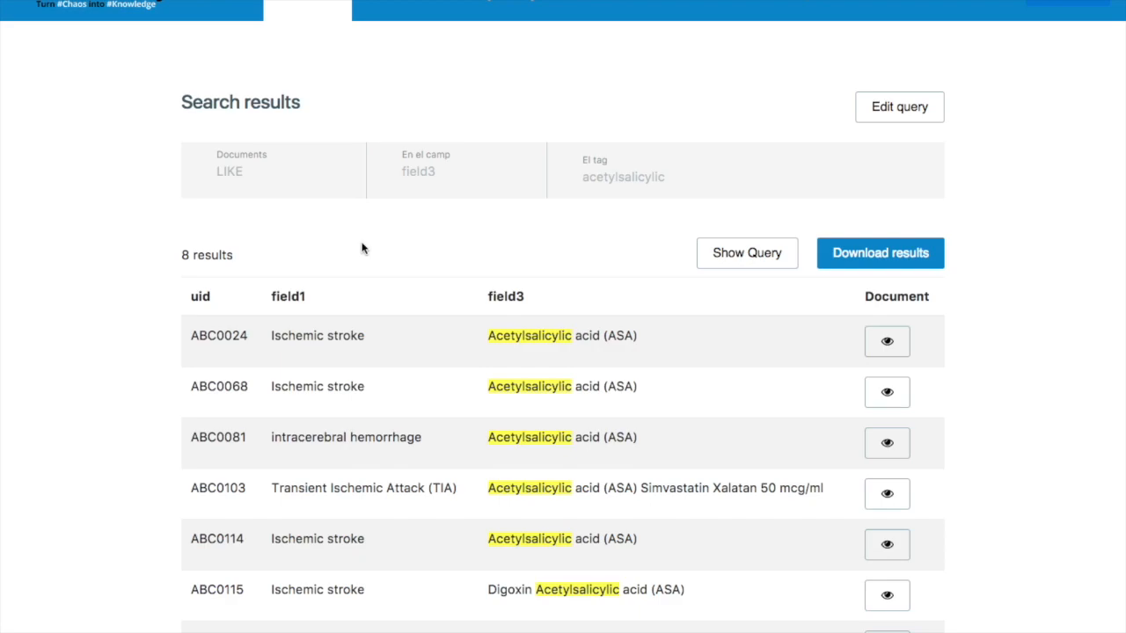
{"action": "scroll", "scroll_direction": "down", "scroll_amount": 3}
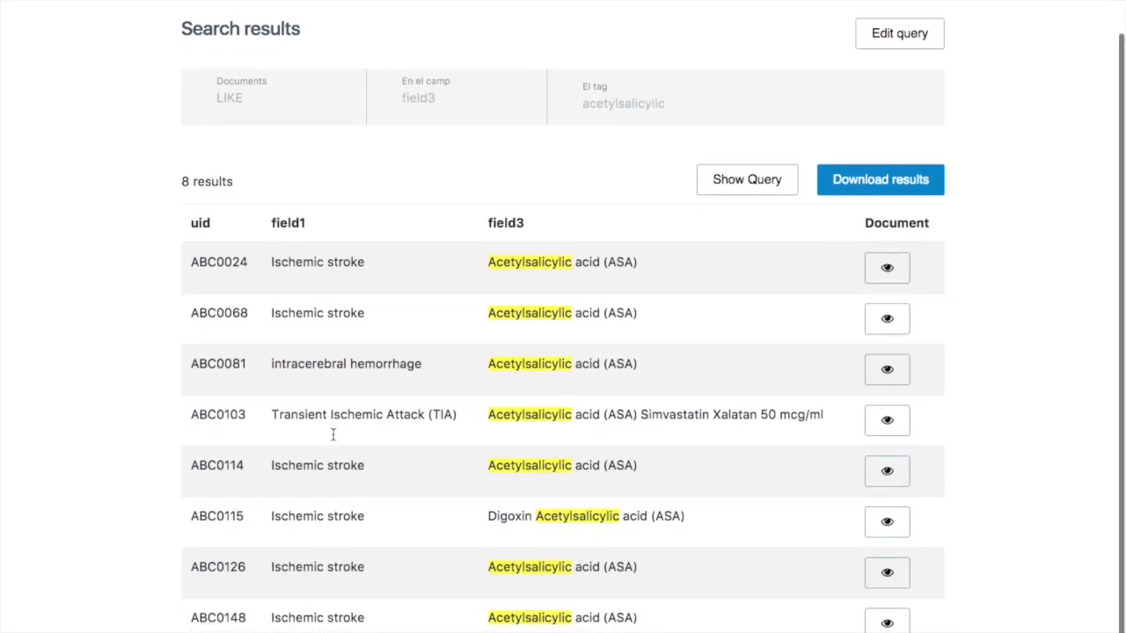
{"action": "scroll", "scroll_direction": "down", "scroll_amount": 3}
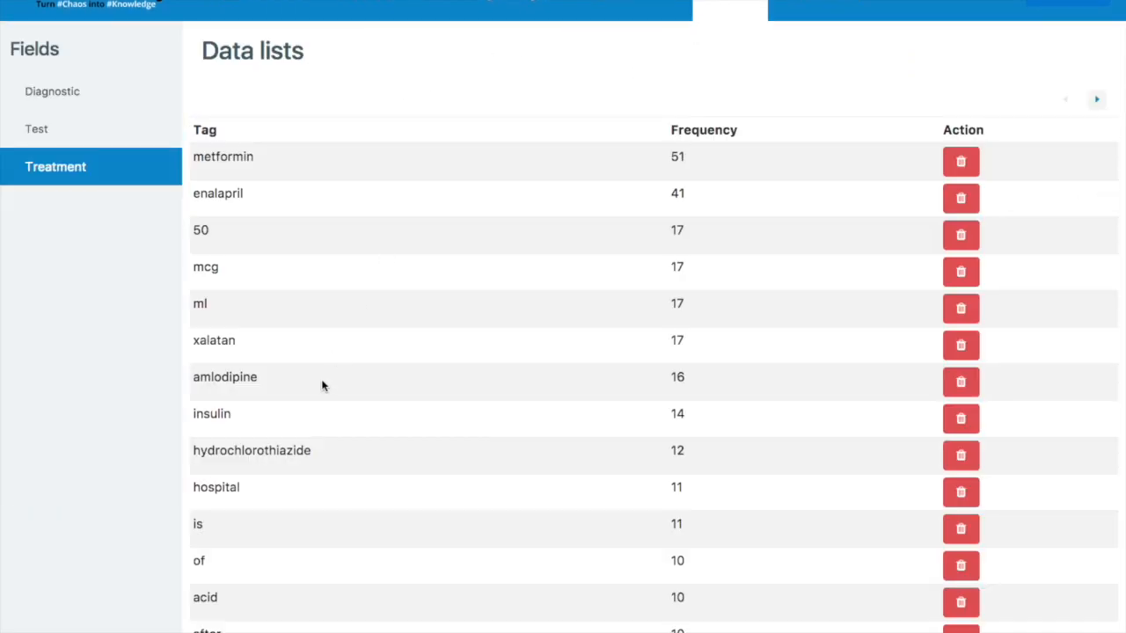
Step: Scroll the Treatment tag frequencies, showing clopidogrel at 9 and acetylsalicylic at 8
{"action": "scroll", "scroll_direction": "down", "scroll_amount": 3}
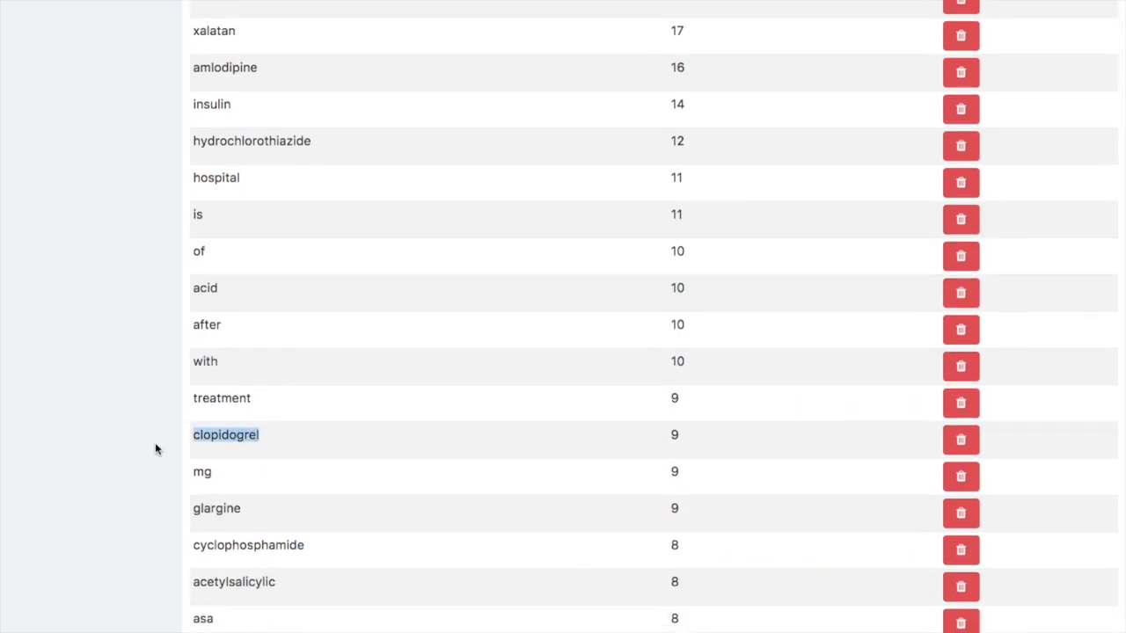
{"action": "mouse_move", "coordinate": [308, 490]}
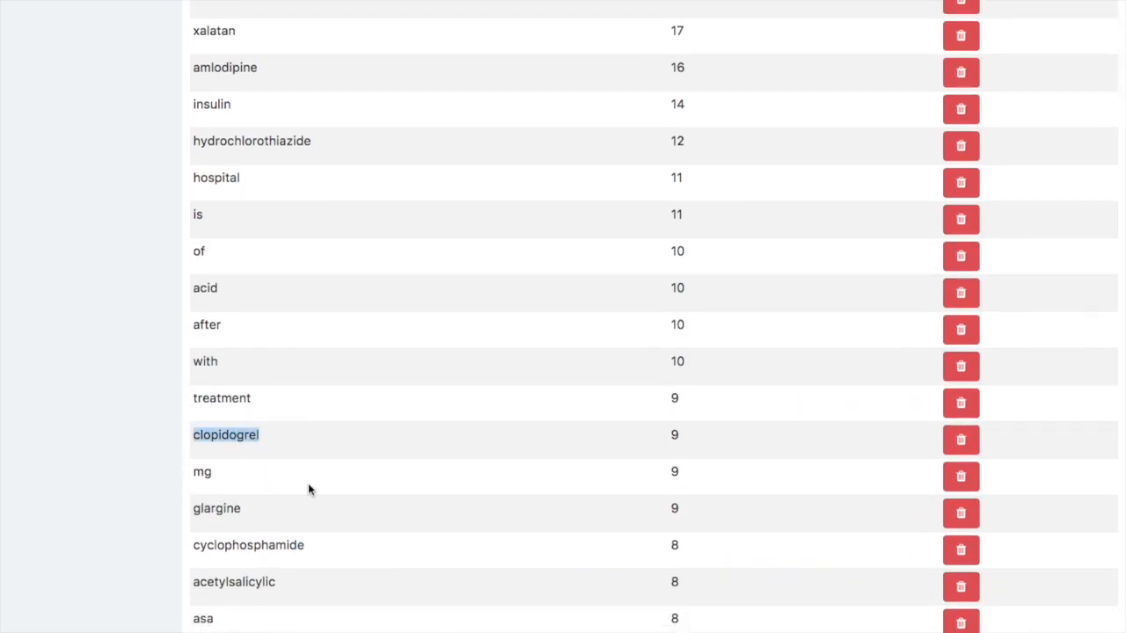
{"action": "scroll", "scroll_direction": "down", "scroll_amount": 3}
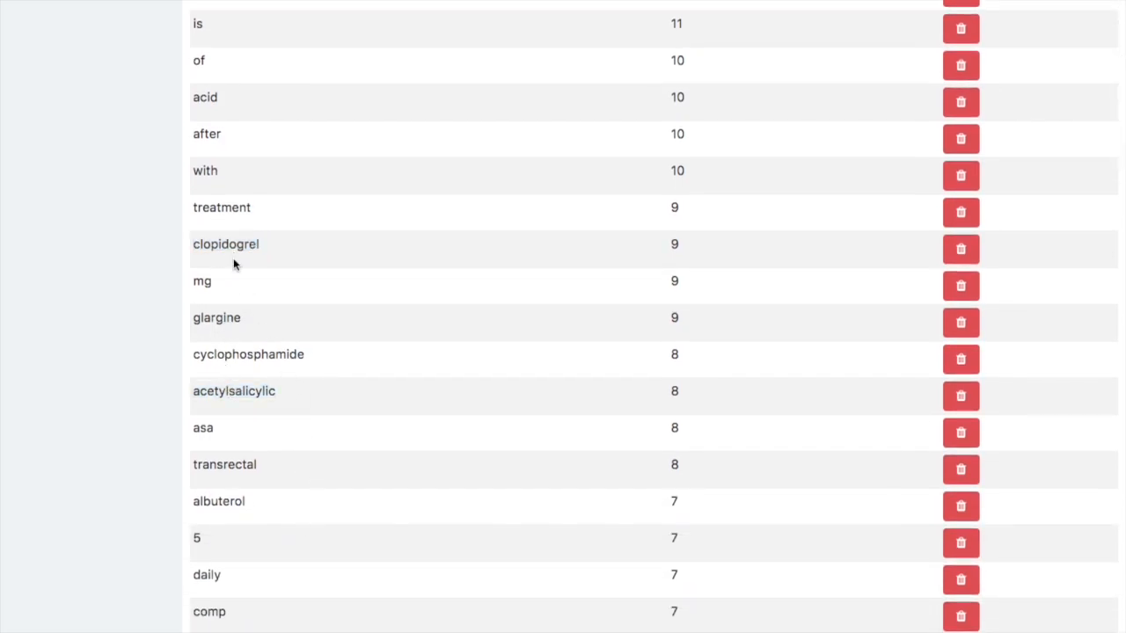
{"action": "scroll", "scroll_direction": "down", "scroll_amount": 3}
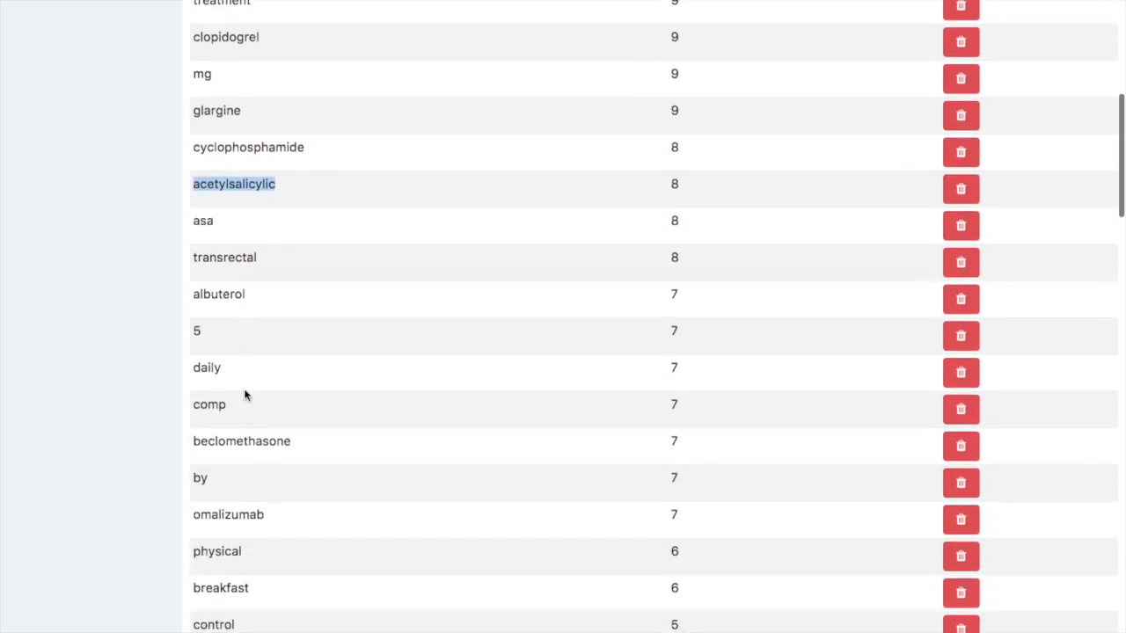
{"action": "scroll", "scroll_direction": "down", "scroll_amount": 3}
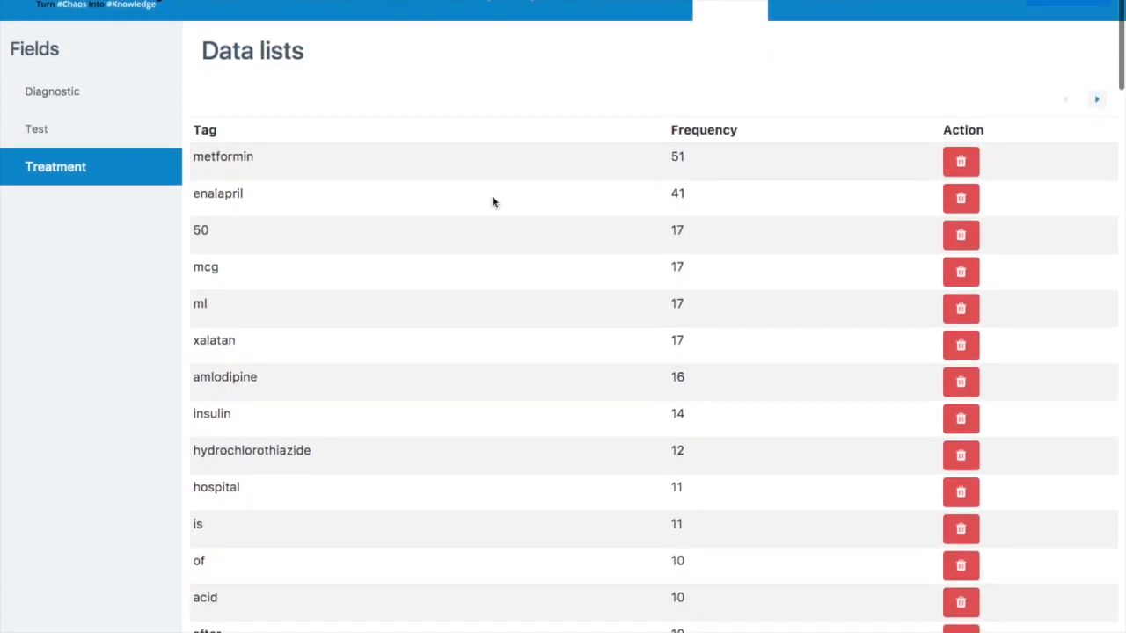
Step: Add 'antiplatelet' as a new whitelist tag for the Treatment field
{"action": "left_click", "coordinate": [52, 90]}
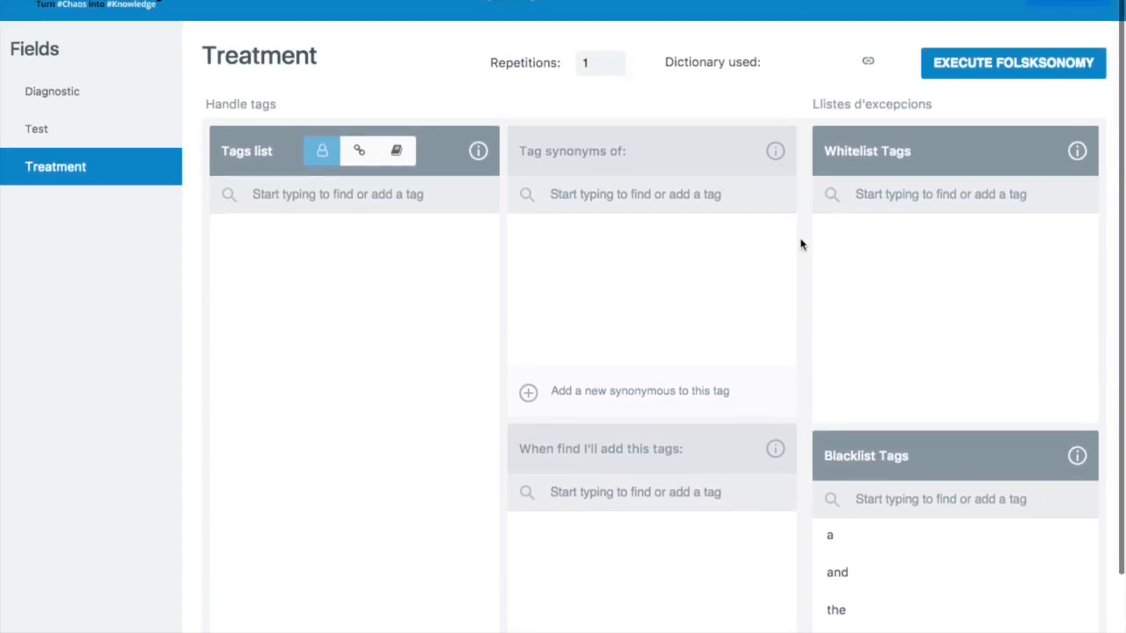
{"action": "type", "text": "antiplatelet"}
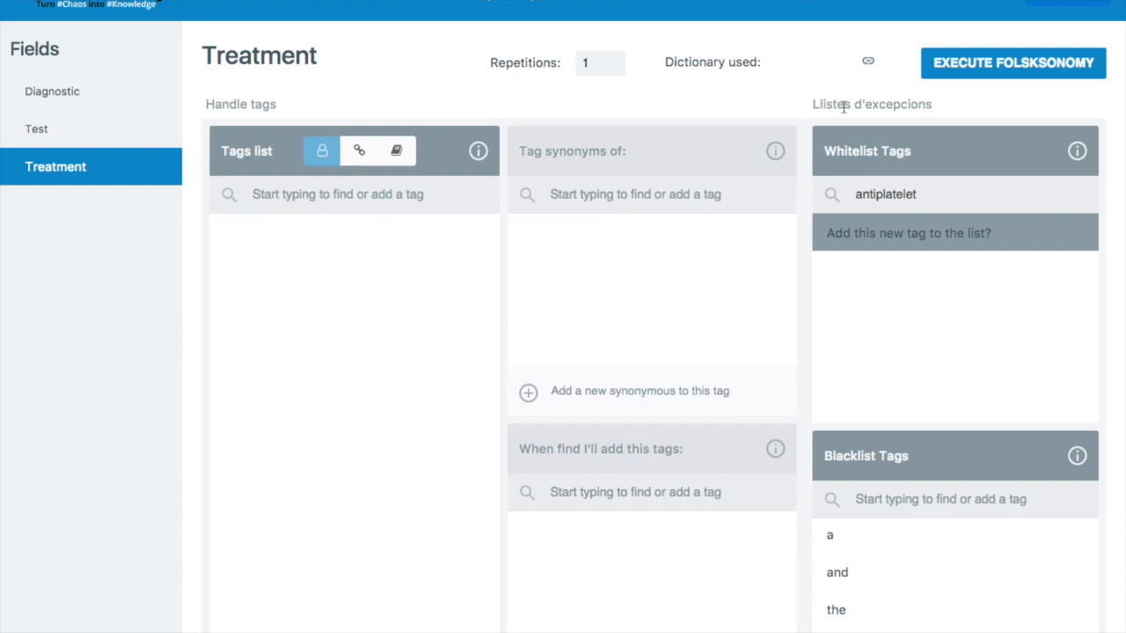
{"action": "left_click", "coordinate": [907, 232]}
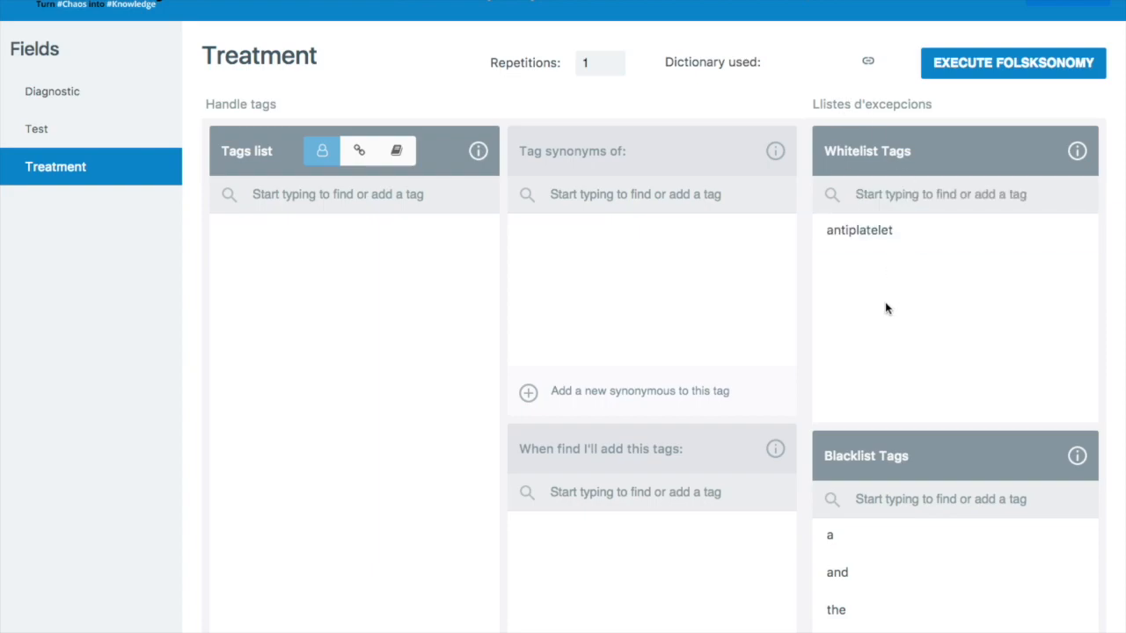
{"action": "mouse_move", "coordinate": [813, 364]}
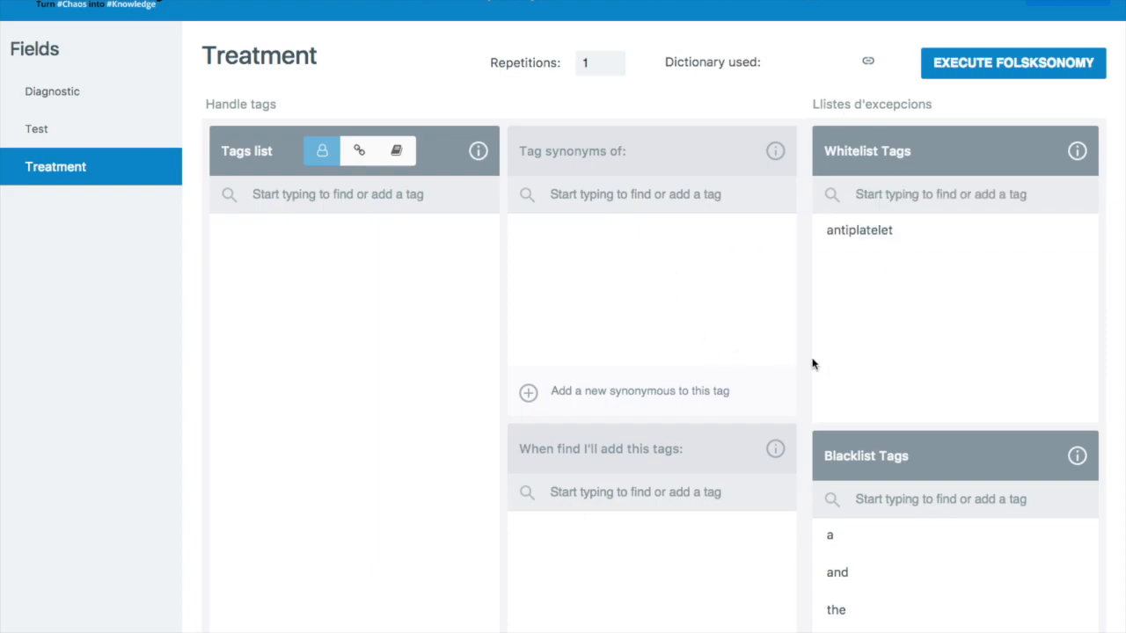
{"action": "mouse_move", "coordinate": [955, 123]}
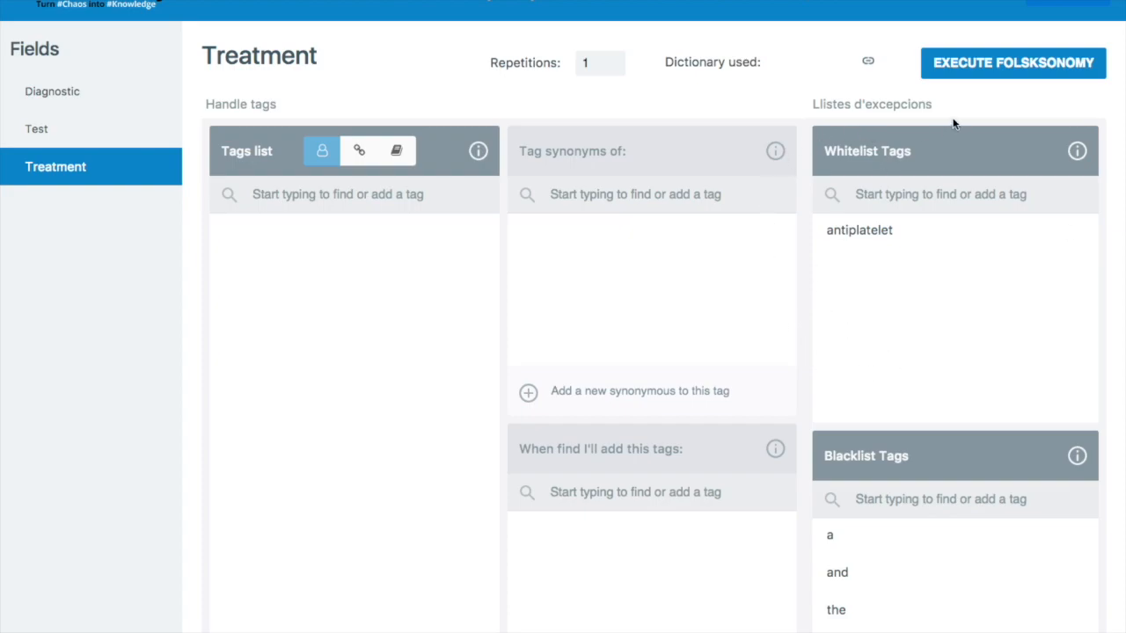
{"action": "left_click", "coordinate": [1013, 62]}
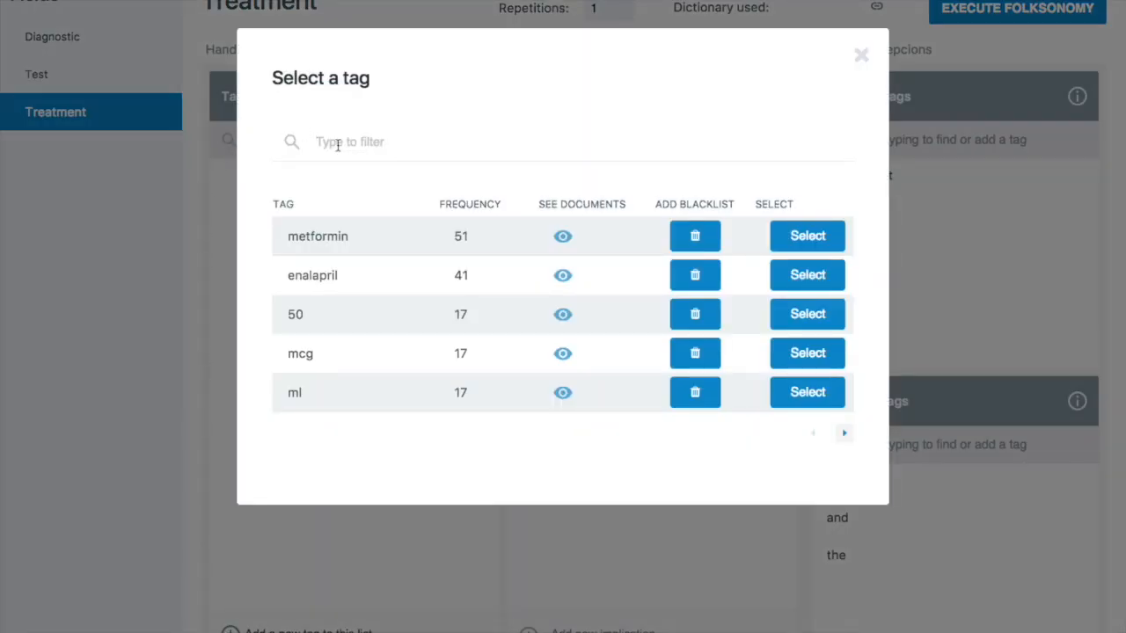
Step: Make the clopidogrel tag imply antiplatelet
{"action": "type", "text": "clop"}
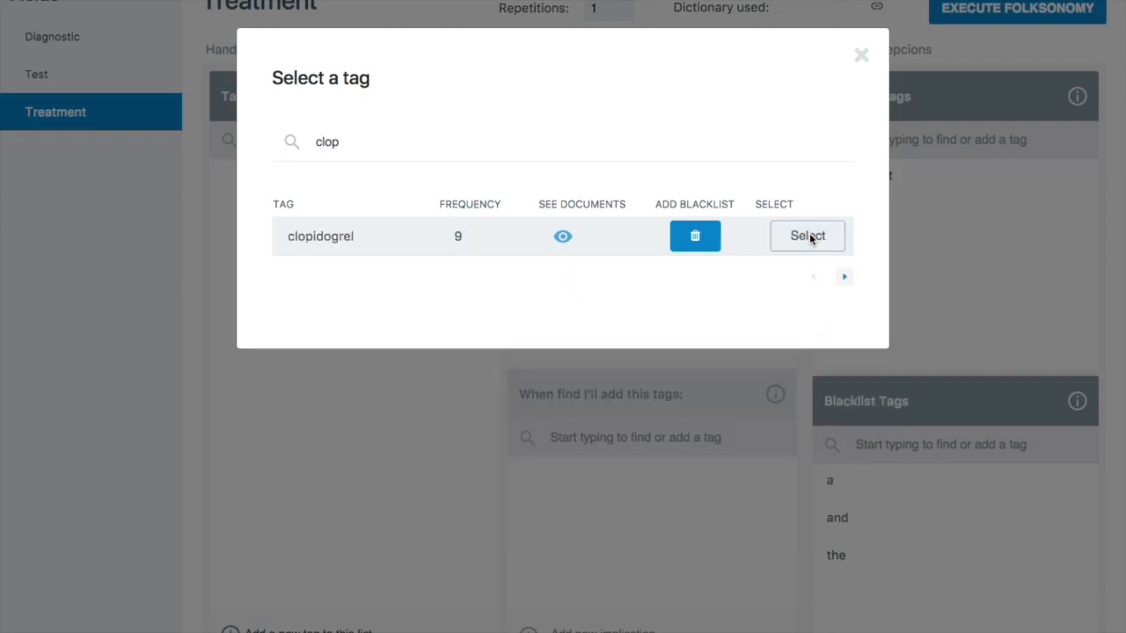
{"action": "left_click", "coordinate": [806, 235]}
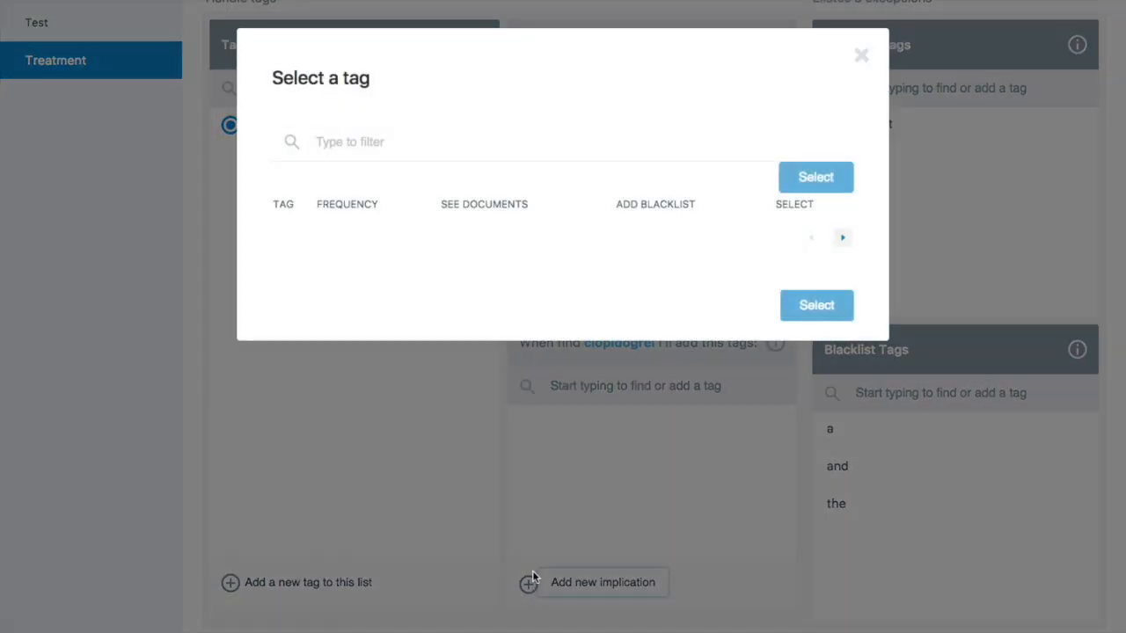
{"action": "type", "text": "antipla"}
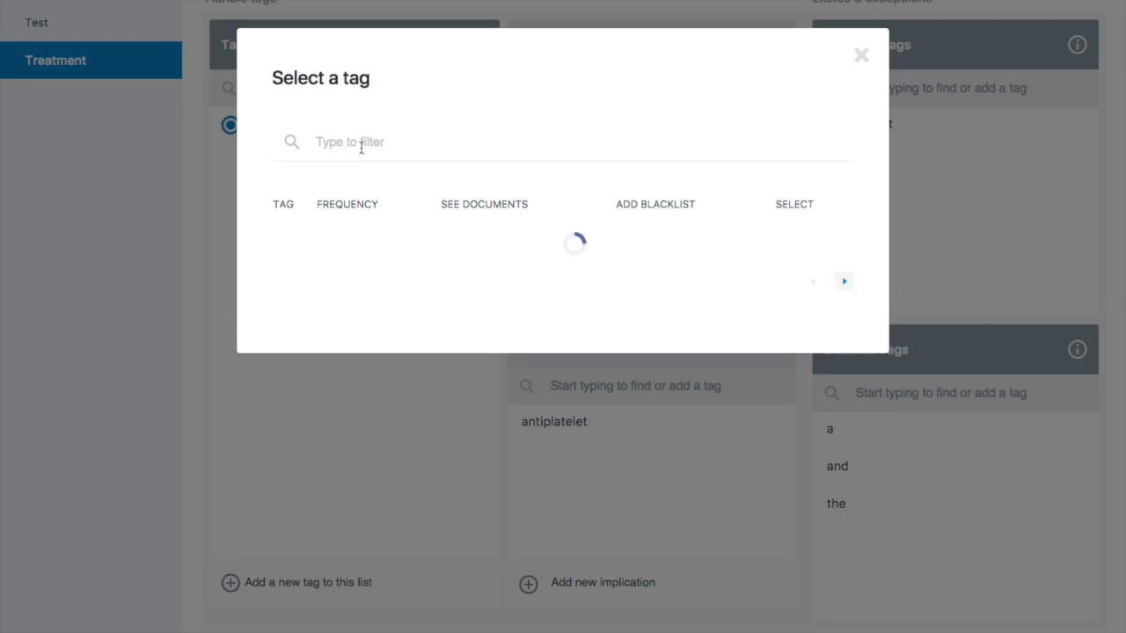
Step: Select acetylsalicylic and tie it to the antiplatelet tag as well
{"action": "type", "text": "acety"}
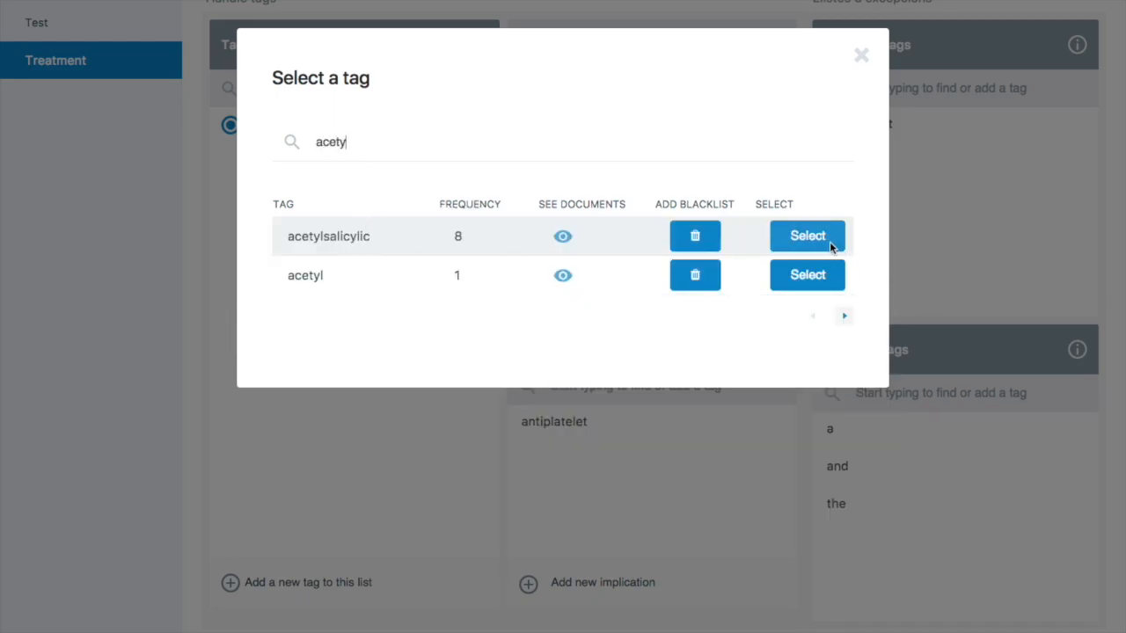
{"action": "left_click", "coordinate": [807, 235]}
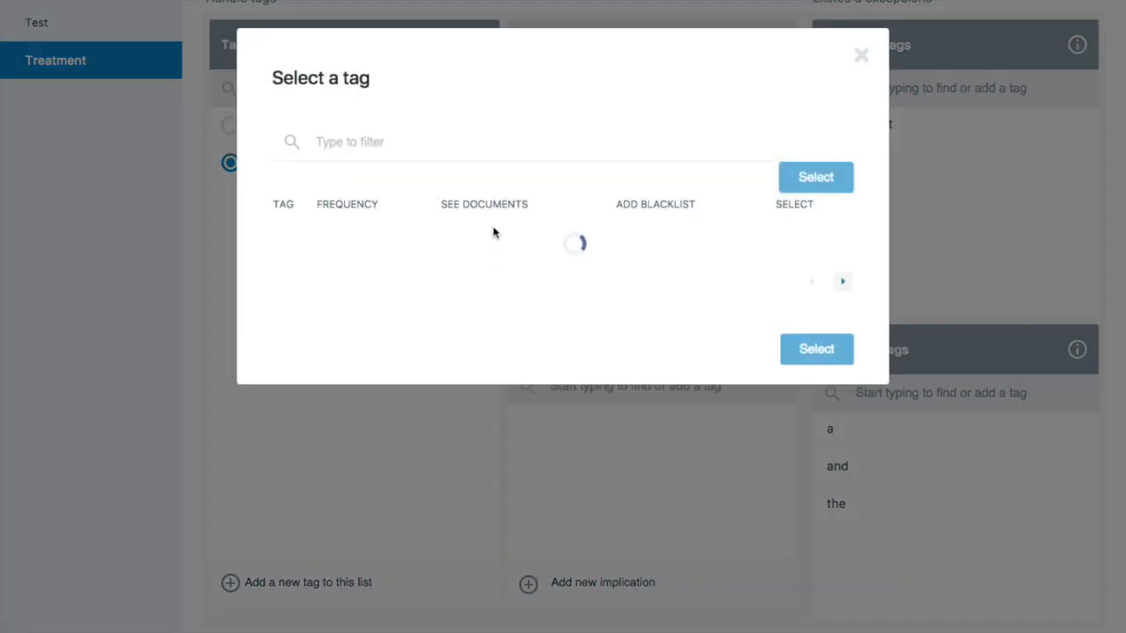
{"action": "type", "text": "antipl"}
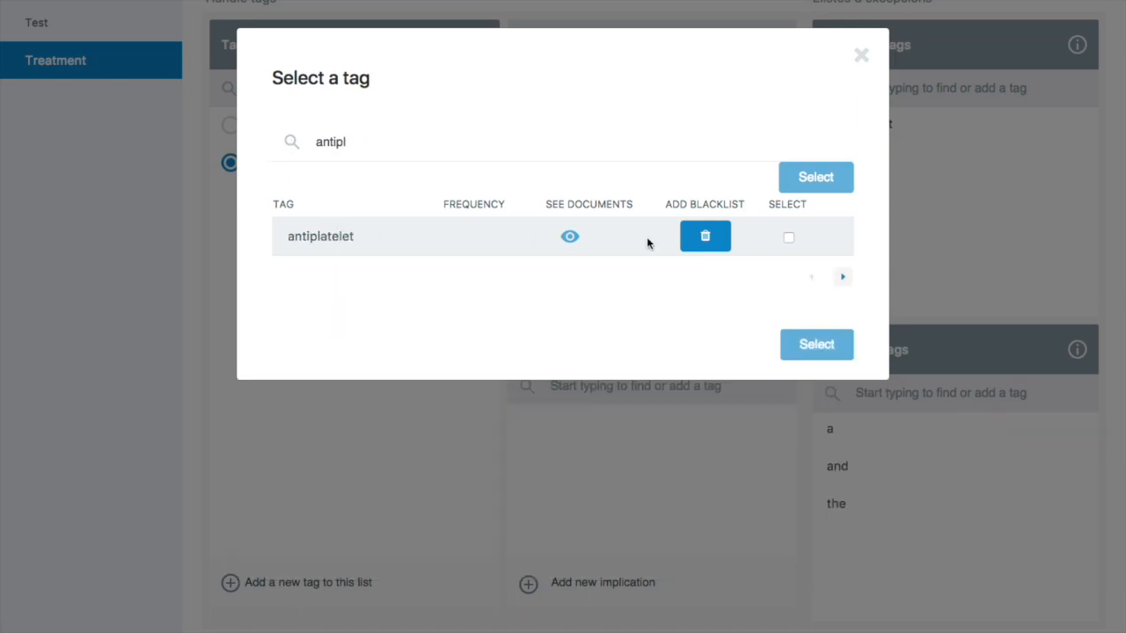
{"action": "left_click", "coordinate": [789, 237]}
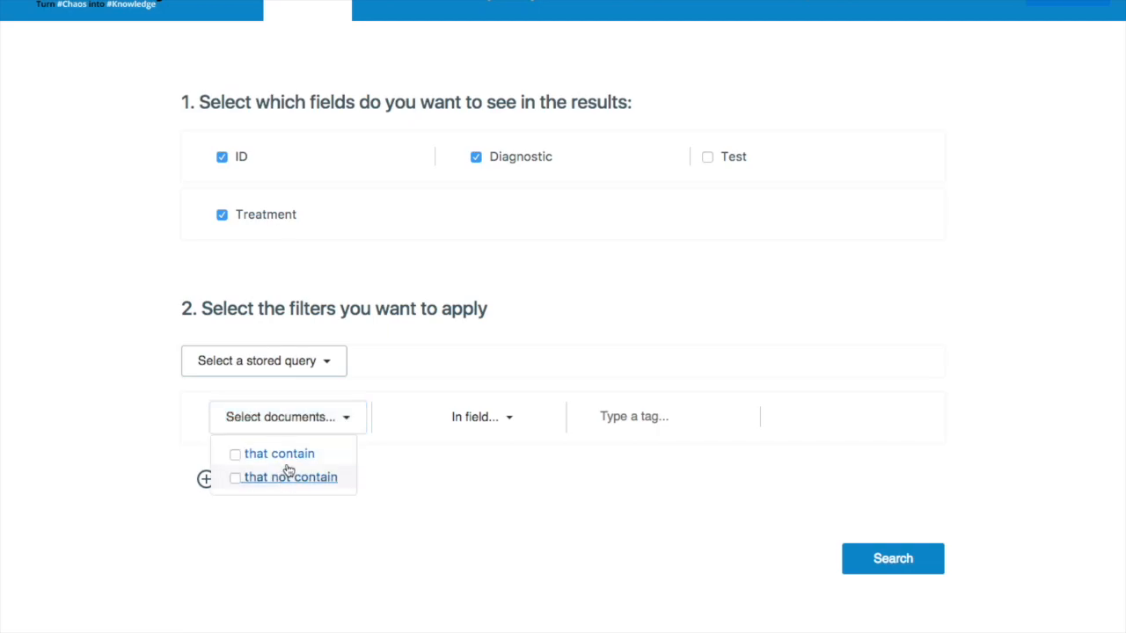
Step: Search for records whose Treatment contains 'antiplatelet', returning 17 results
{"action": "left_click", "coordinate": [279, 454]}
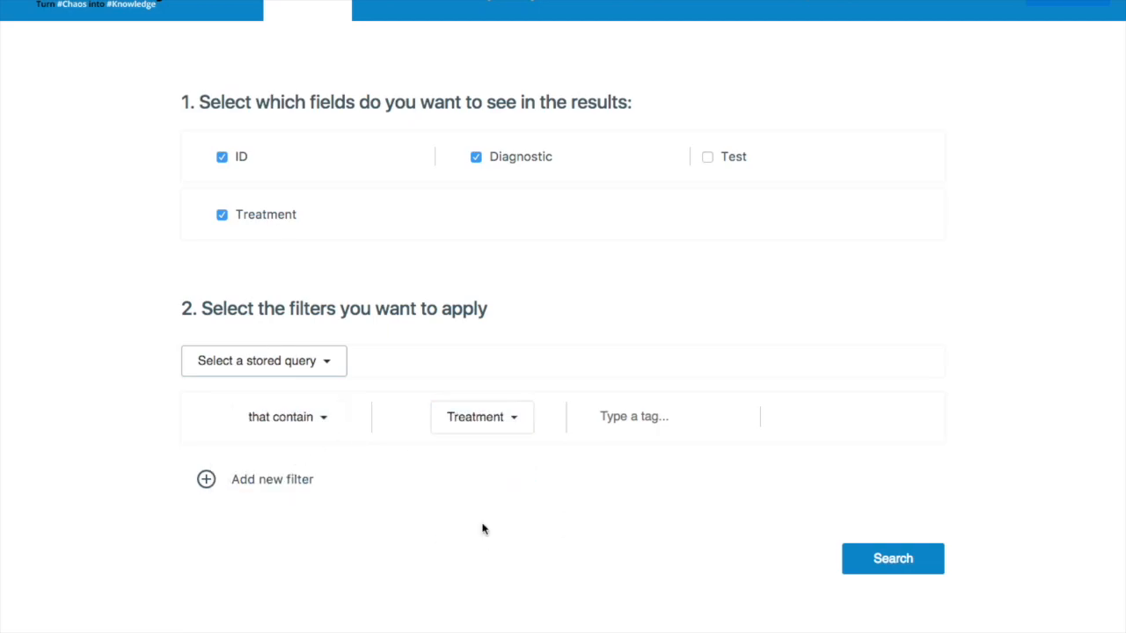
{"action": "type", "text": "antiplatelet"}
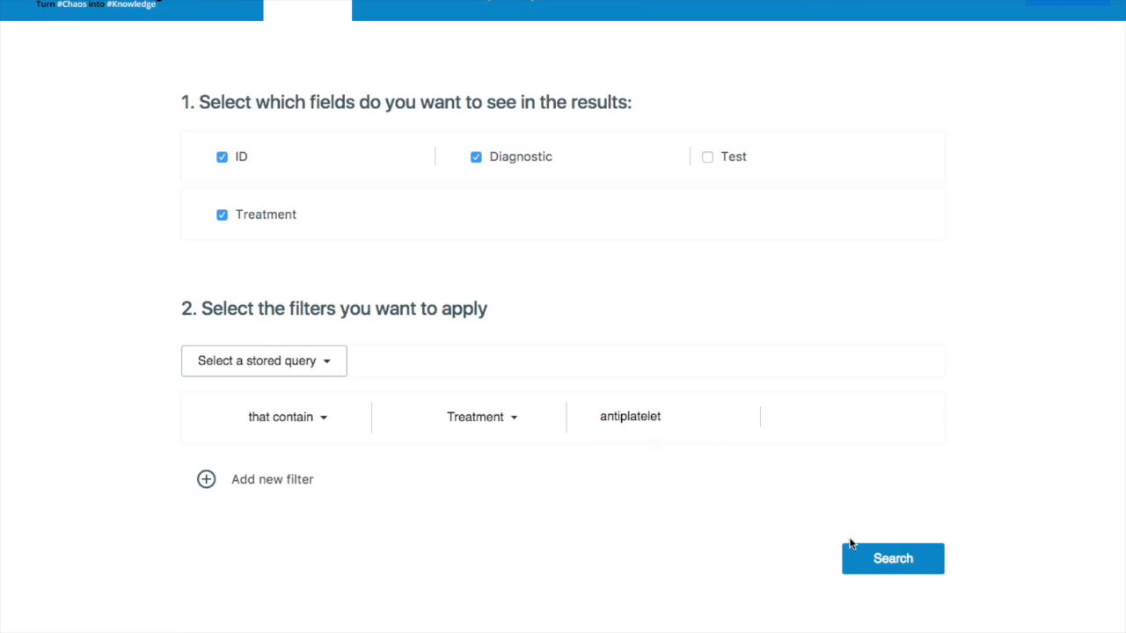
{"action": "left_click", "coordinate": [892, 558]}
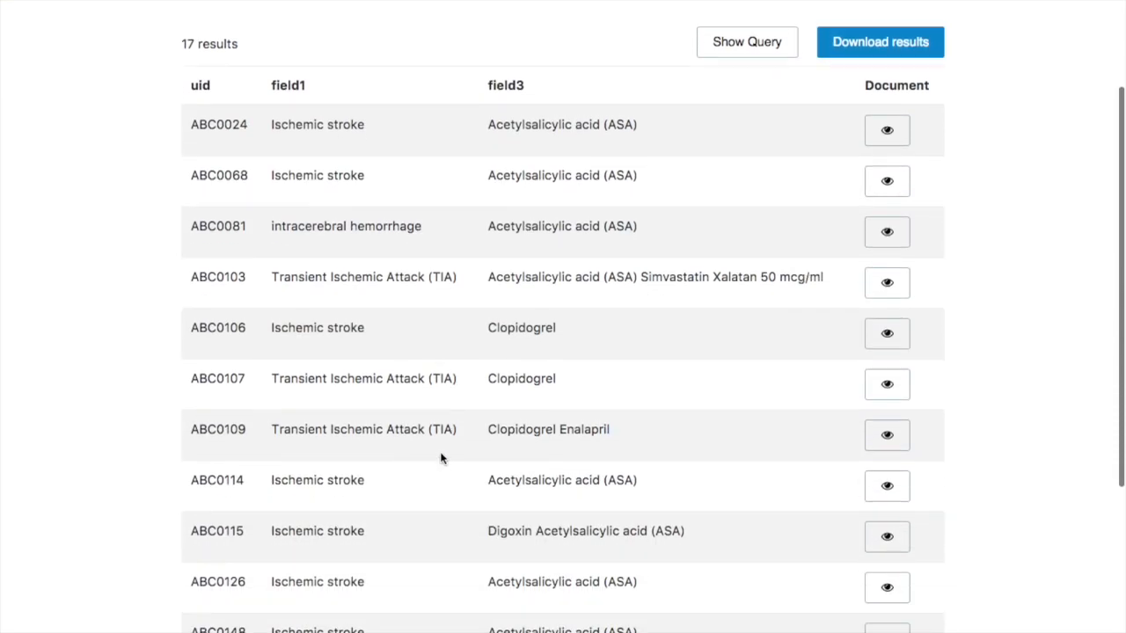
{"action": "mouse_move", "coordinate": [475, 367]}
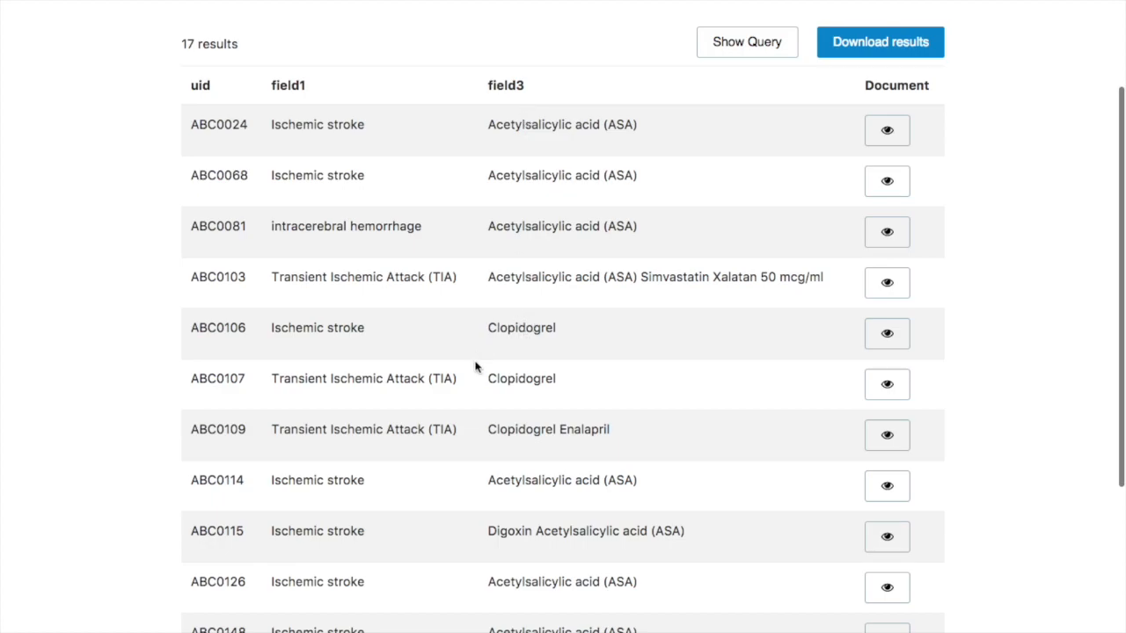
{"action": "scroll", "scroll_direction": "down", "scroll_amount": 3}
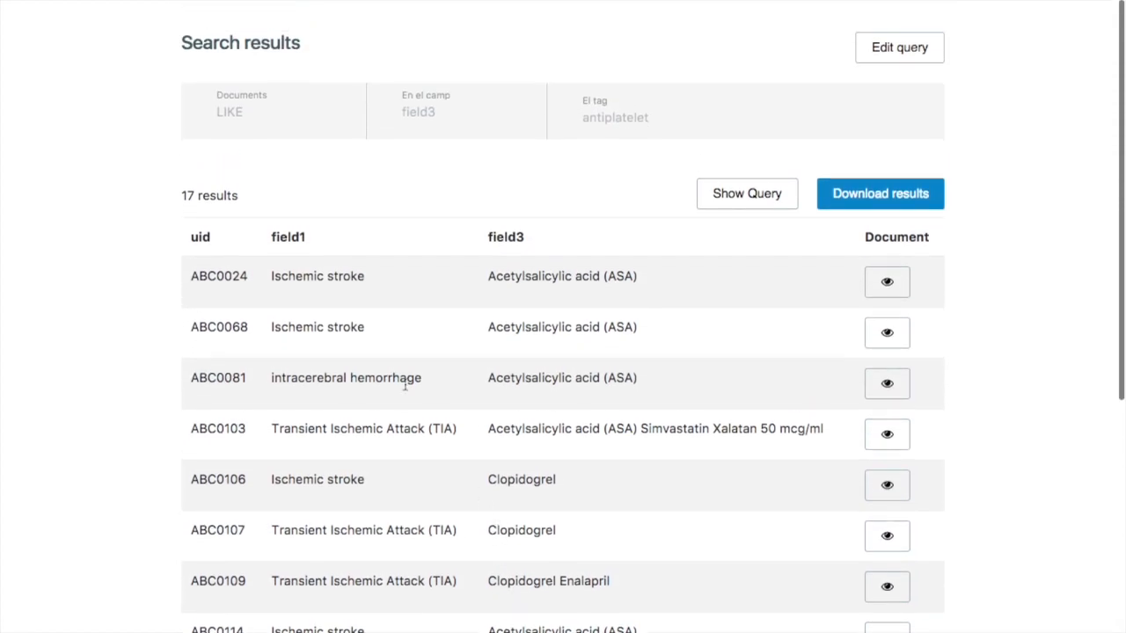
{"action": "mouse_move", "coordinate": [393, 546]}
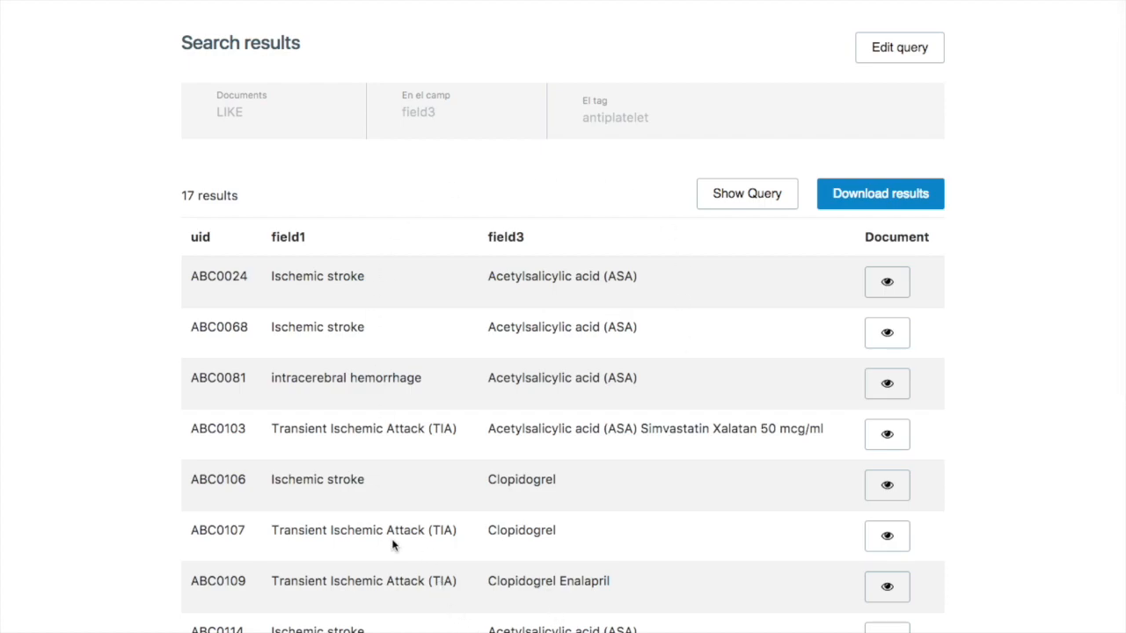
{"action": "mouse_move", "coordinate": [283, 492]}
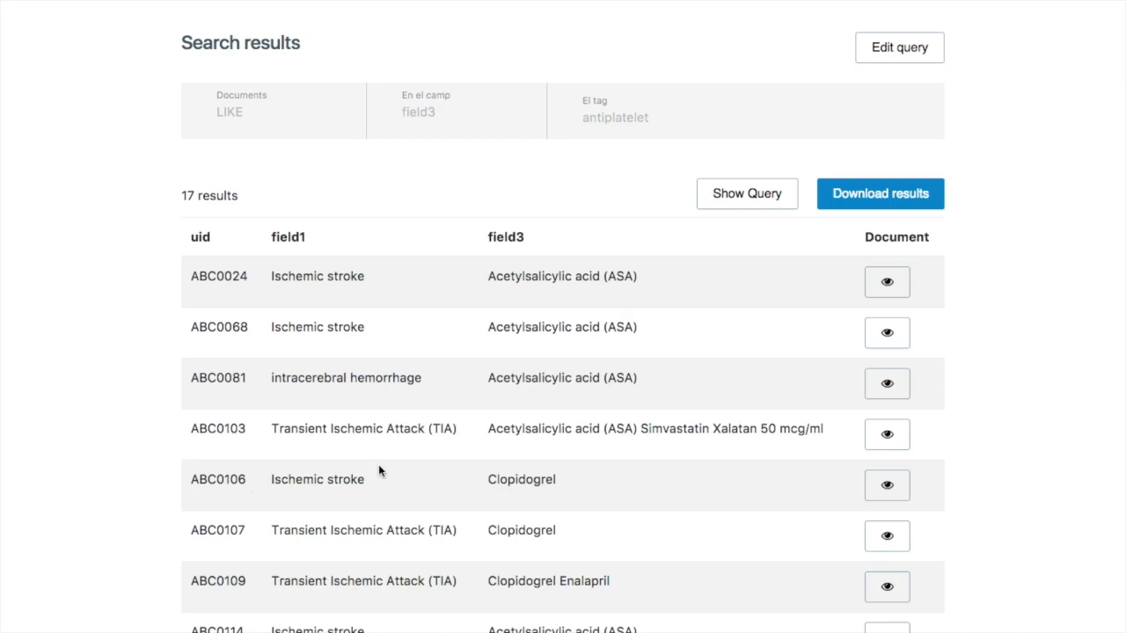
{"action": "mouse_move", "coordinate": [641, 460]}
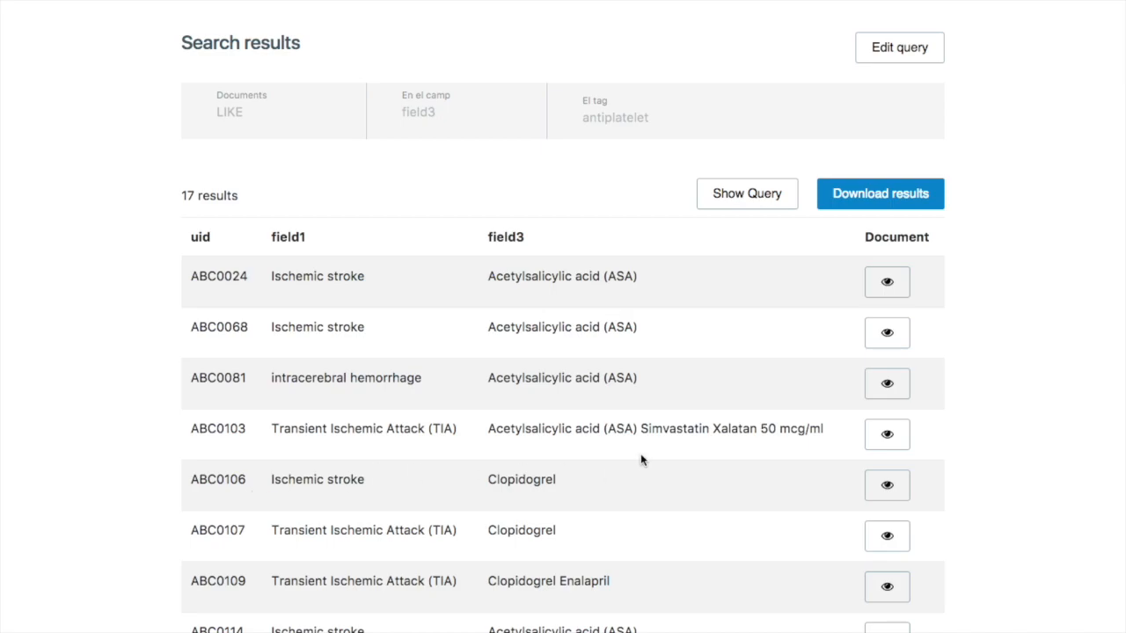
{"action": "mouse_move", "coordinate": [666, 357]}
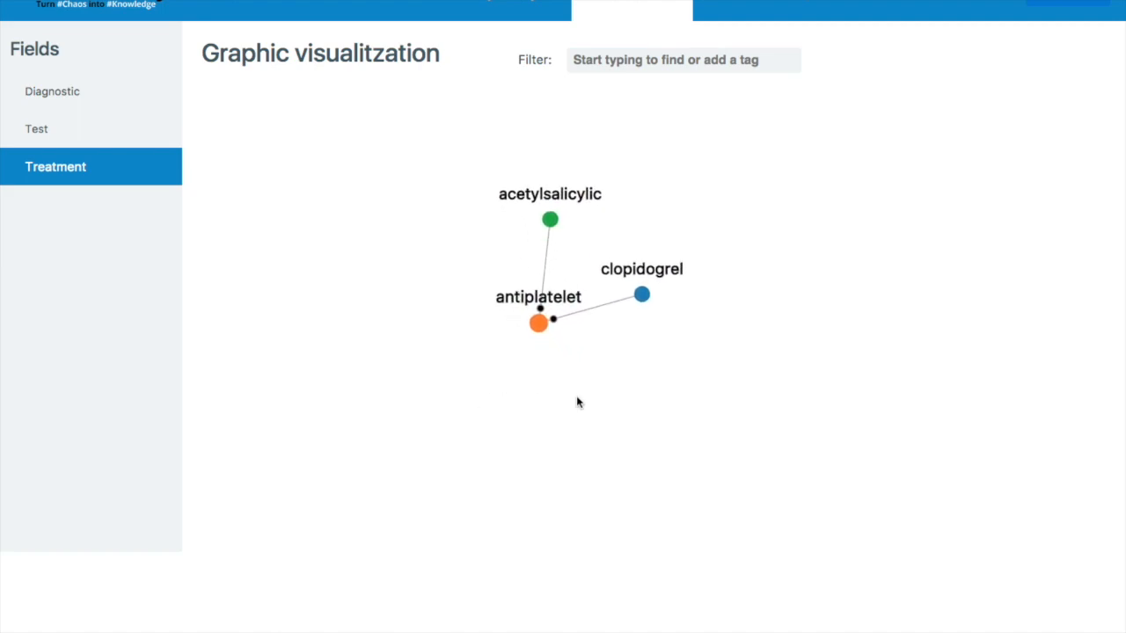
{"action": "mouse_move", "coordinate": [567, 359]}
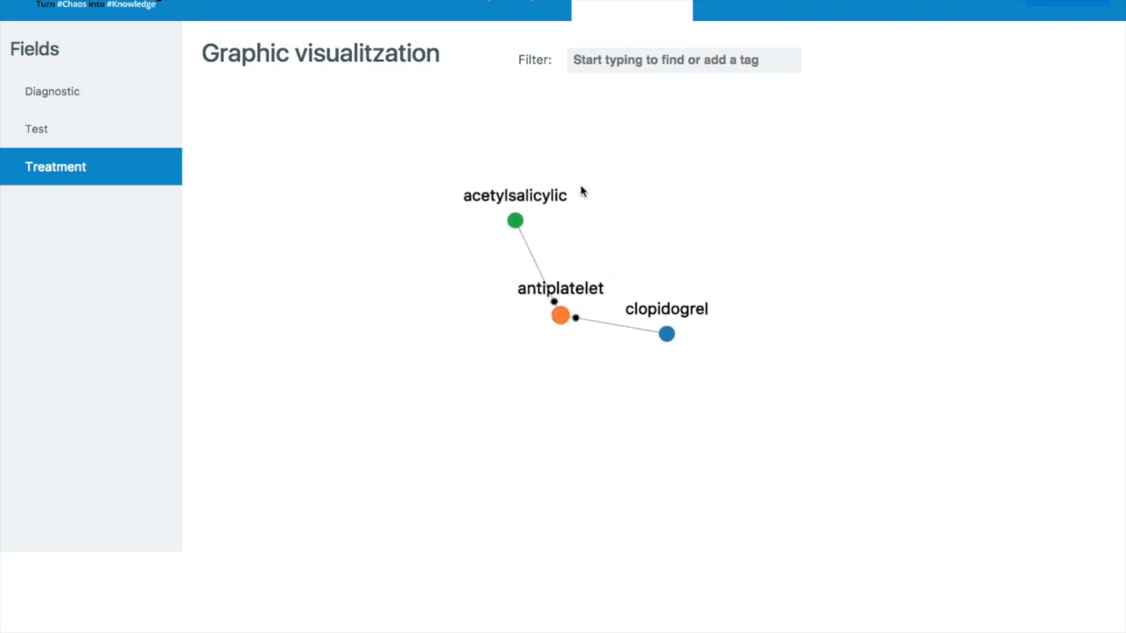
{"action": "mouse_move", "coordinate": [711, 357]}
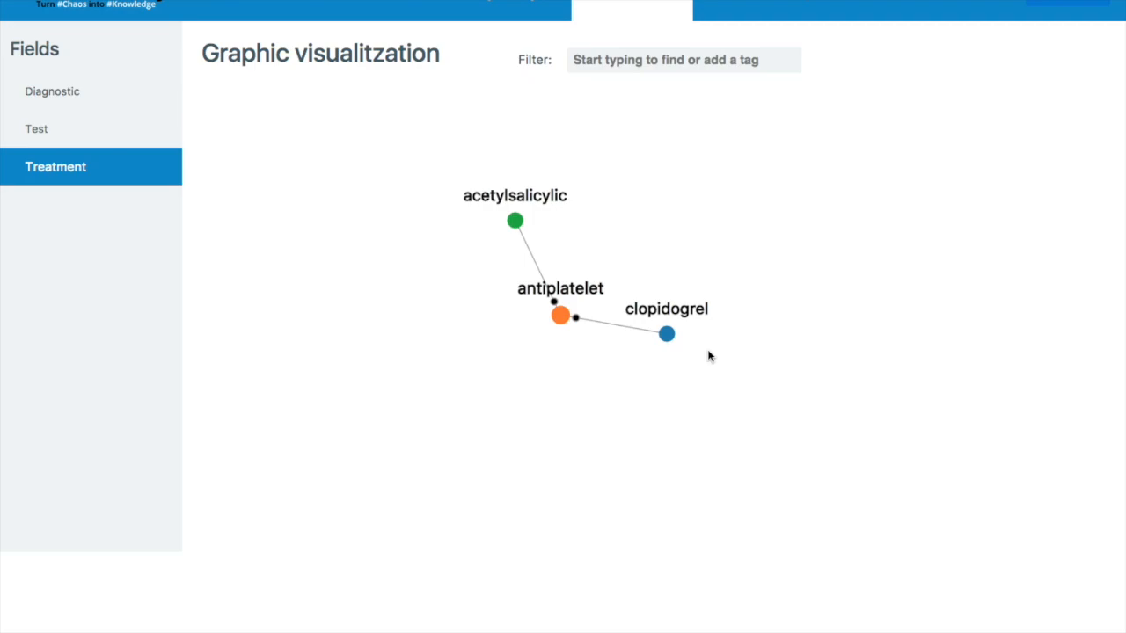
{"action": "mouse_move", "coordinate": [700, 299]}
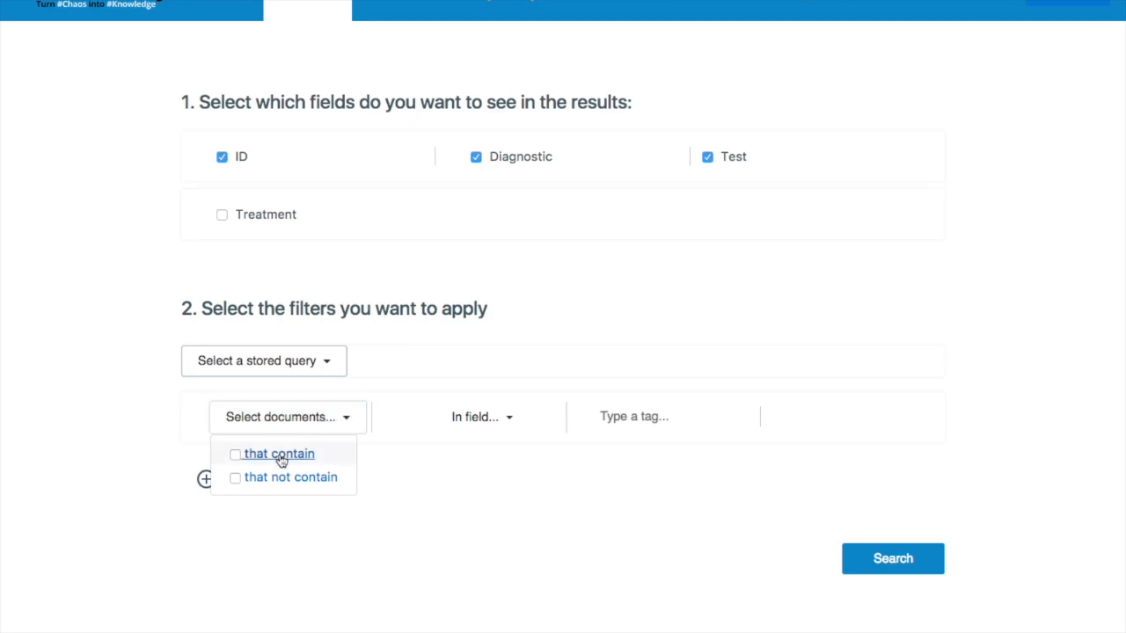
Step: Filter on Diagnostic containing 'ischemic stroke' and Treatment containing 'antiplatelet'
{"action": "left_click", "coordinate": [279, 454]}
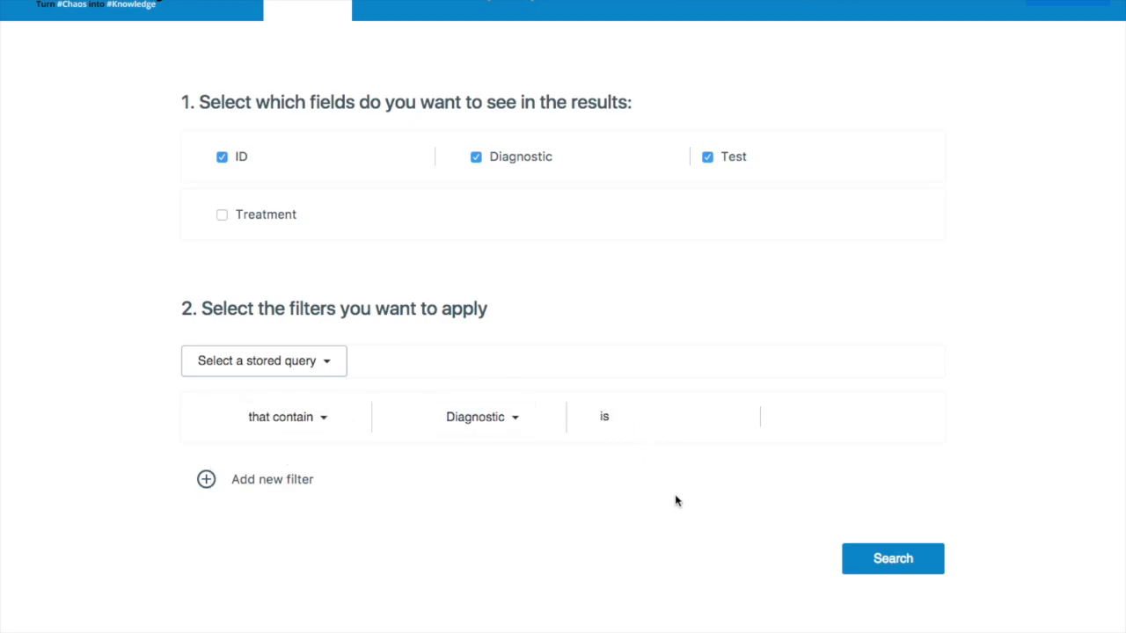
{"action": "type", "text": "ischemic stroke"}
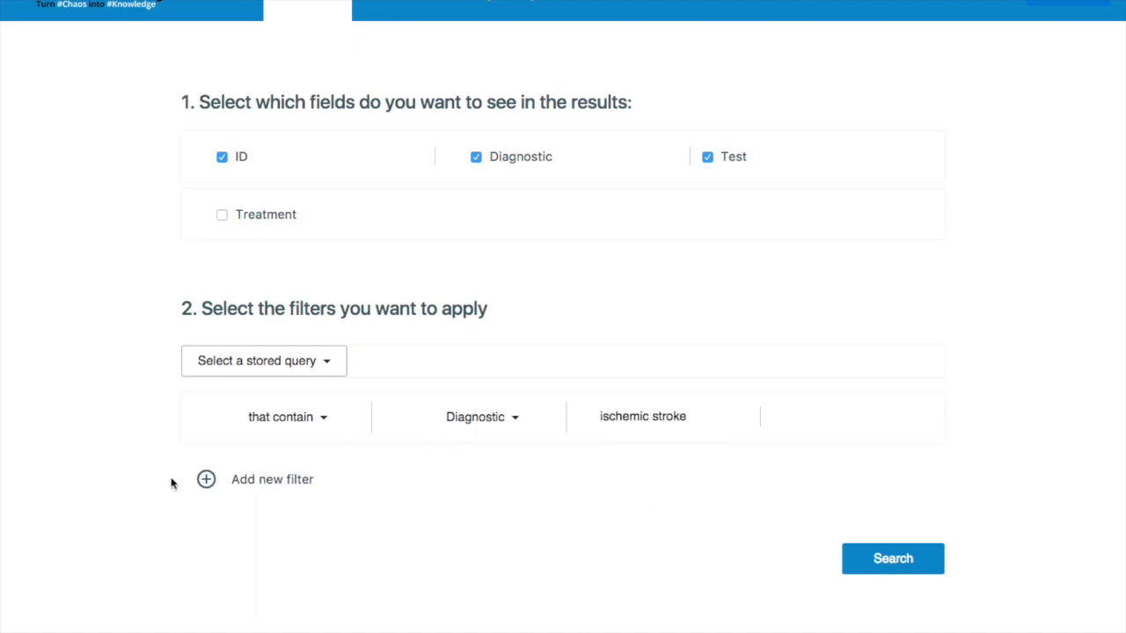
{"action": "left_click", "coordinate": [206, 480]}
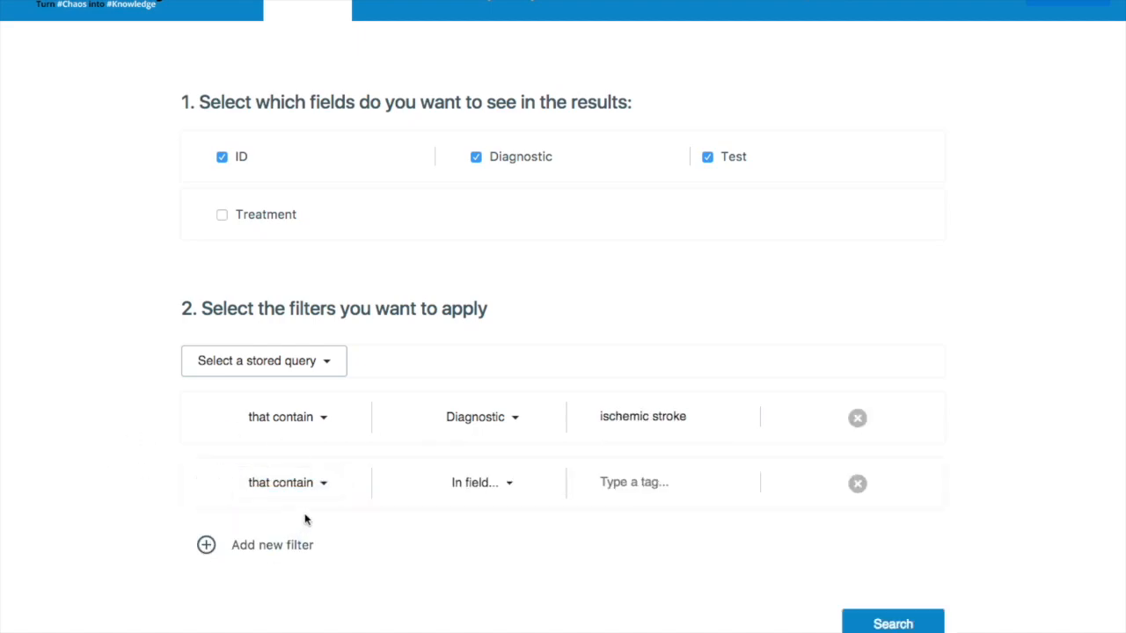
{"action": "left_click", "coordinate": [482, 482]}
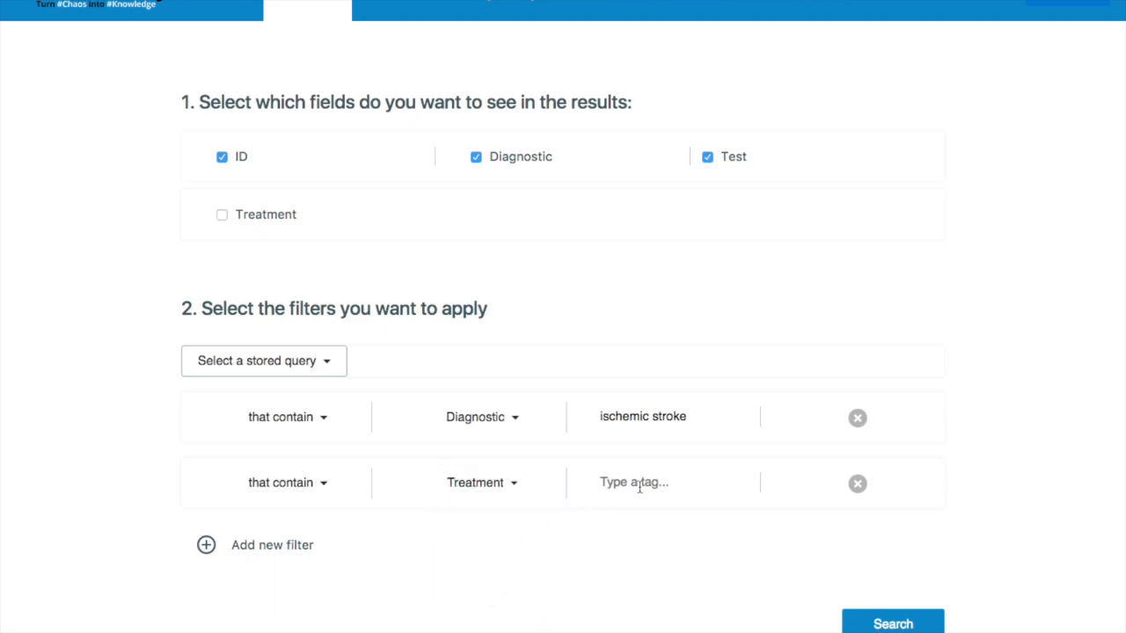
{"action": "type", "text": "antip"}
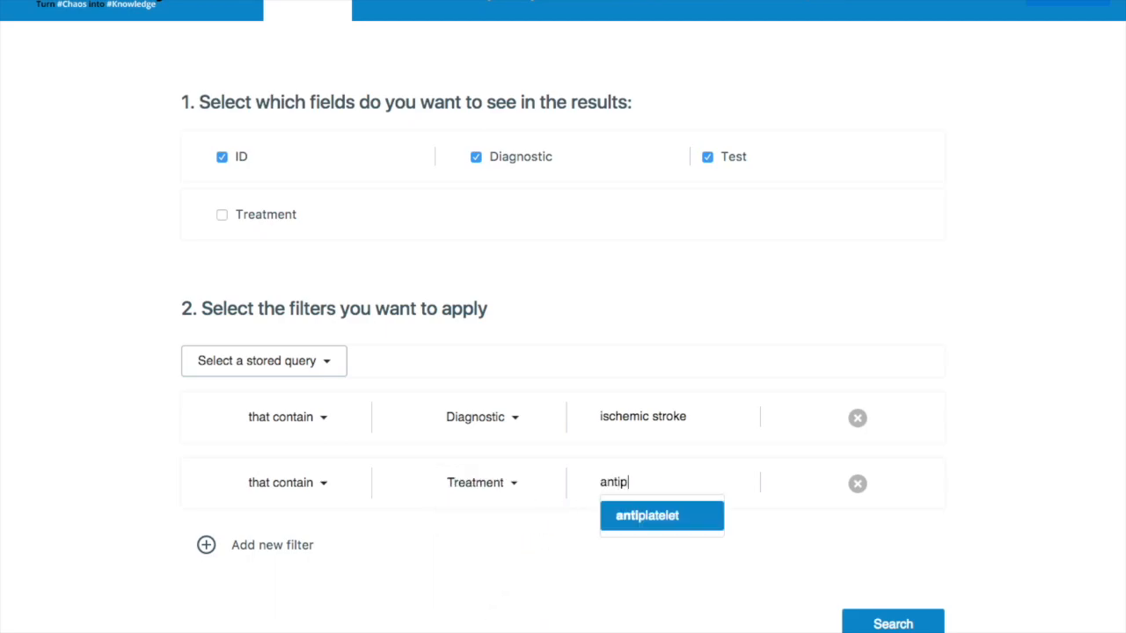
{"action": "left_click", "coordinate": [662, 516]}
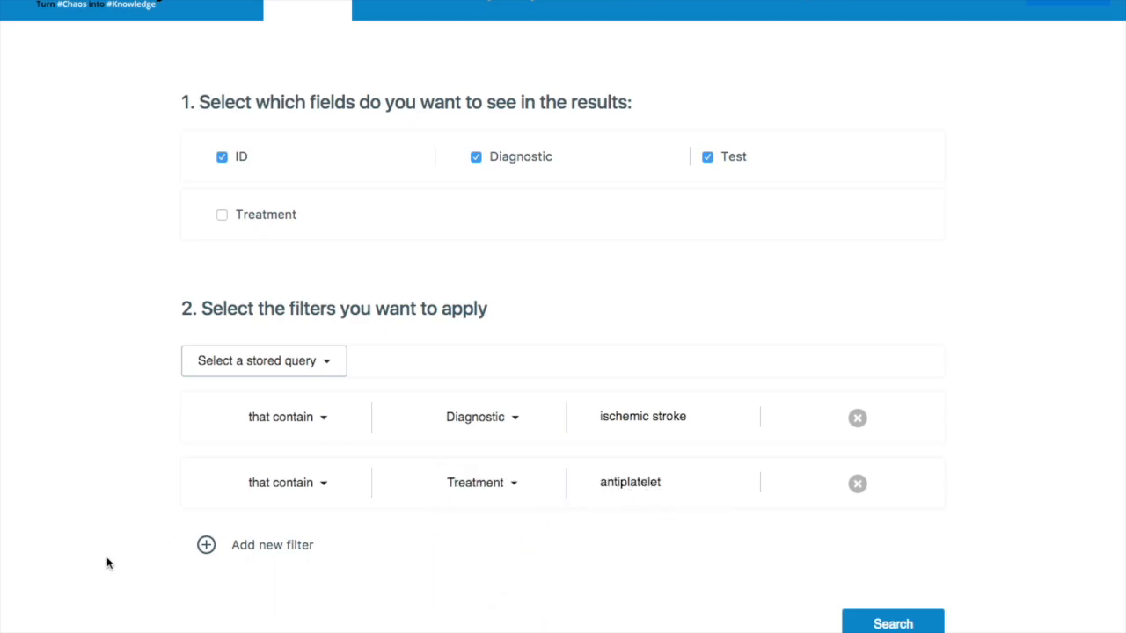
Step: Add an LDL test filter of at least 100 and run the search
{"action": "left_click", "coordinate": [205, 546]}
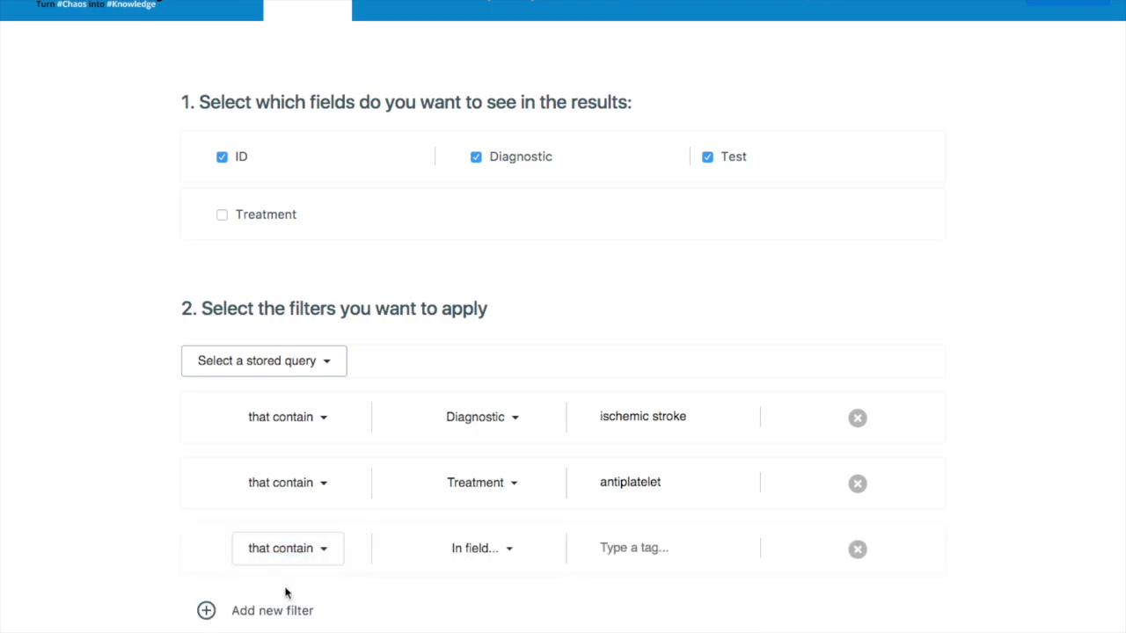
{"action": "left_click", "coordinate": [475, 548]}
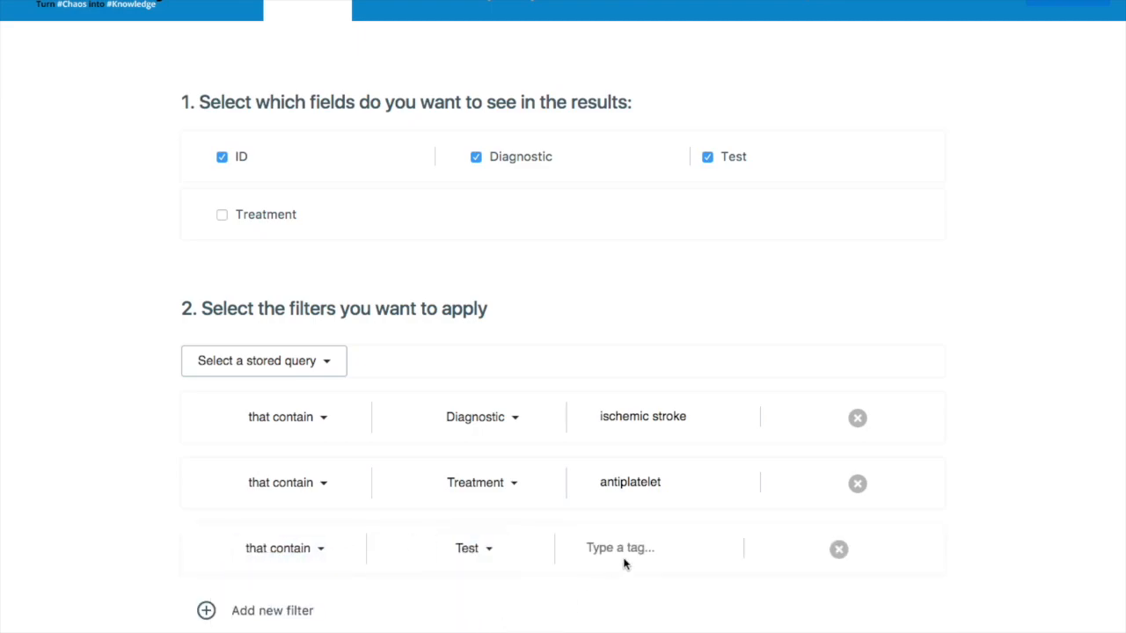
{"action": "type", "text": "ldl"}
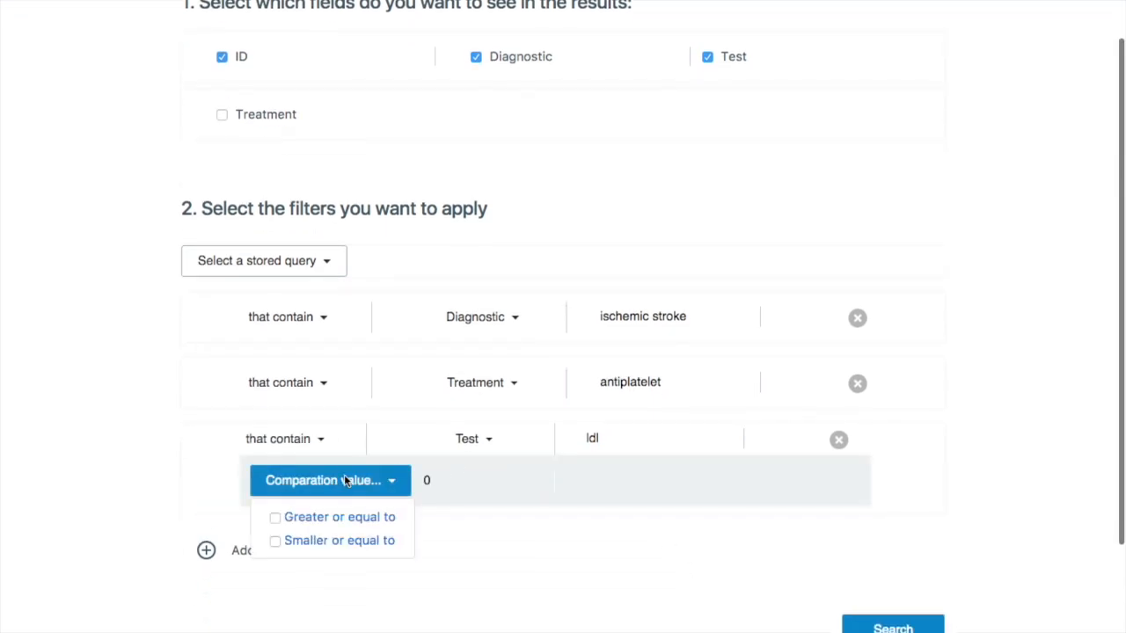
{"action": "left_click", "coordinate": [339, 516]}
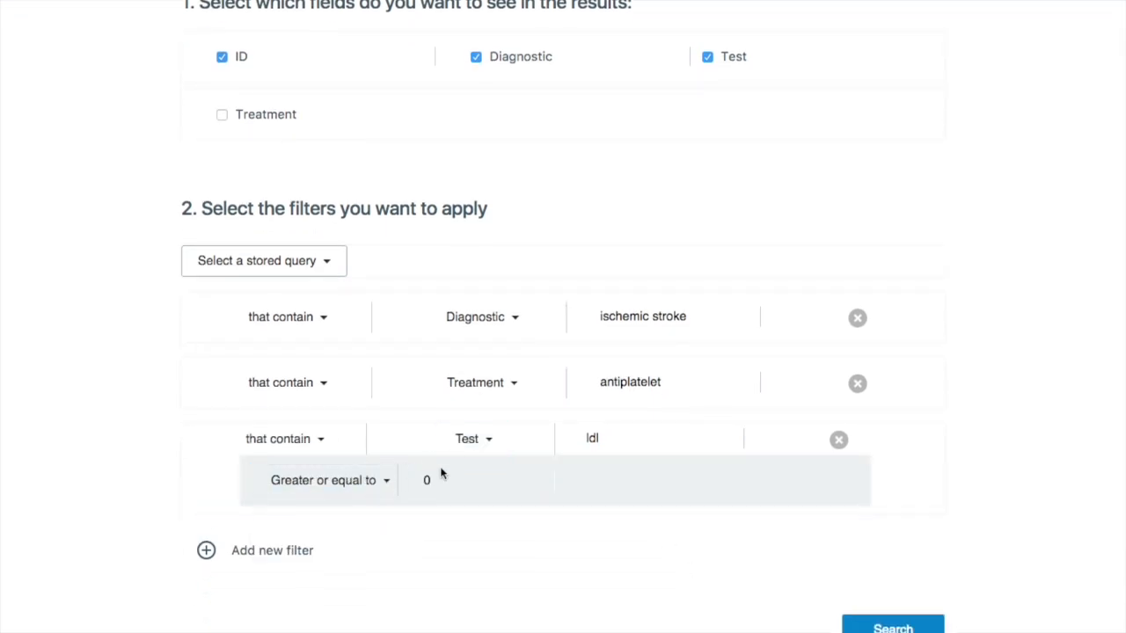
{"action": "type", "text": "100"}
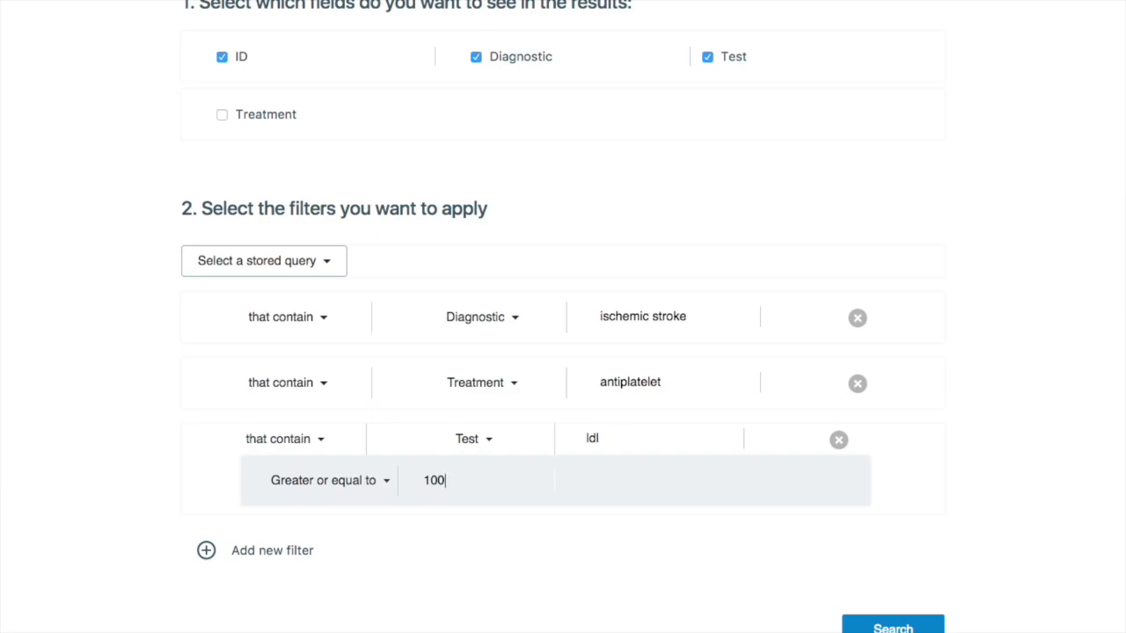
{"action": "left_click", "coordinate": [892, 627]}
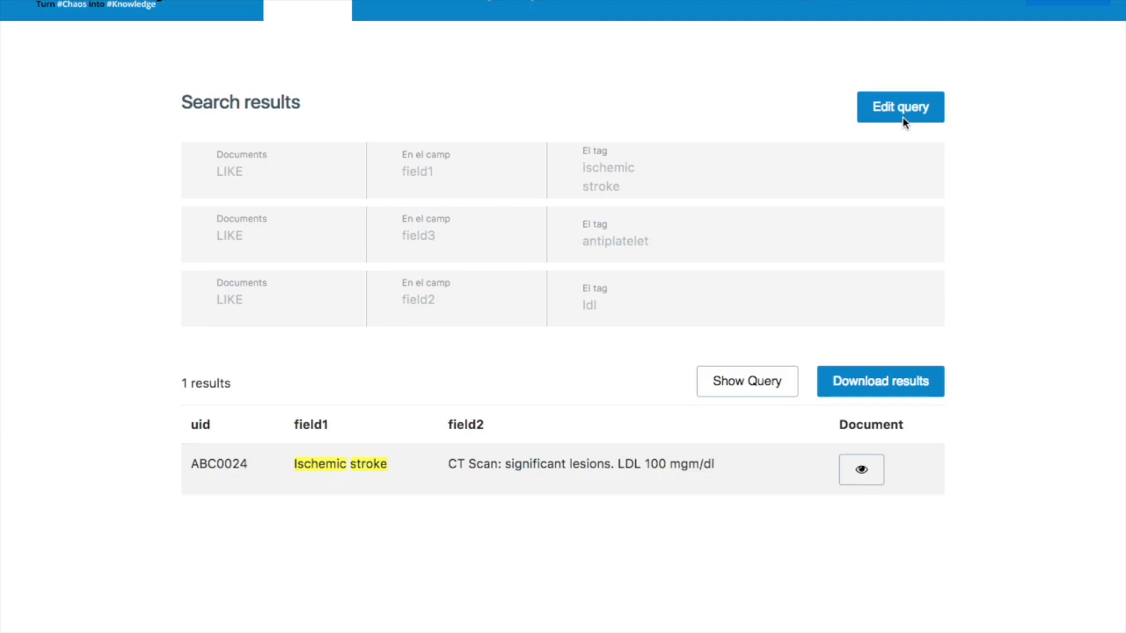
{"action": "left_click", "coordinate": [860, 469]}
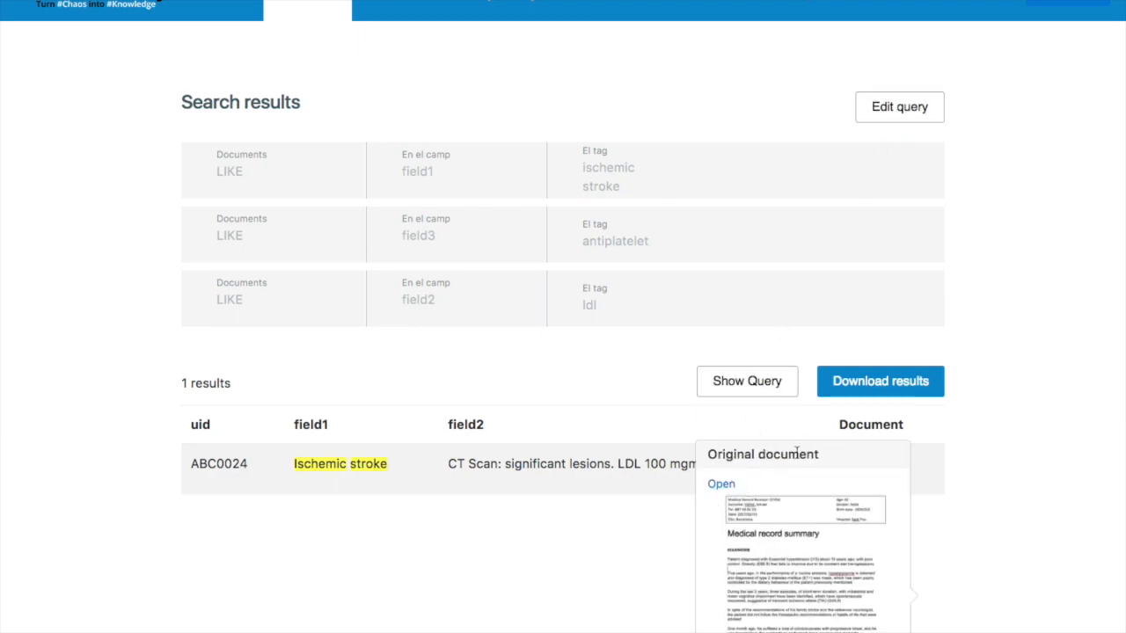
{"action": "mouse_move", "coordinate": [824, 222]}
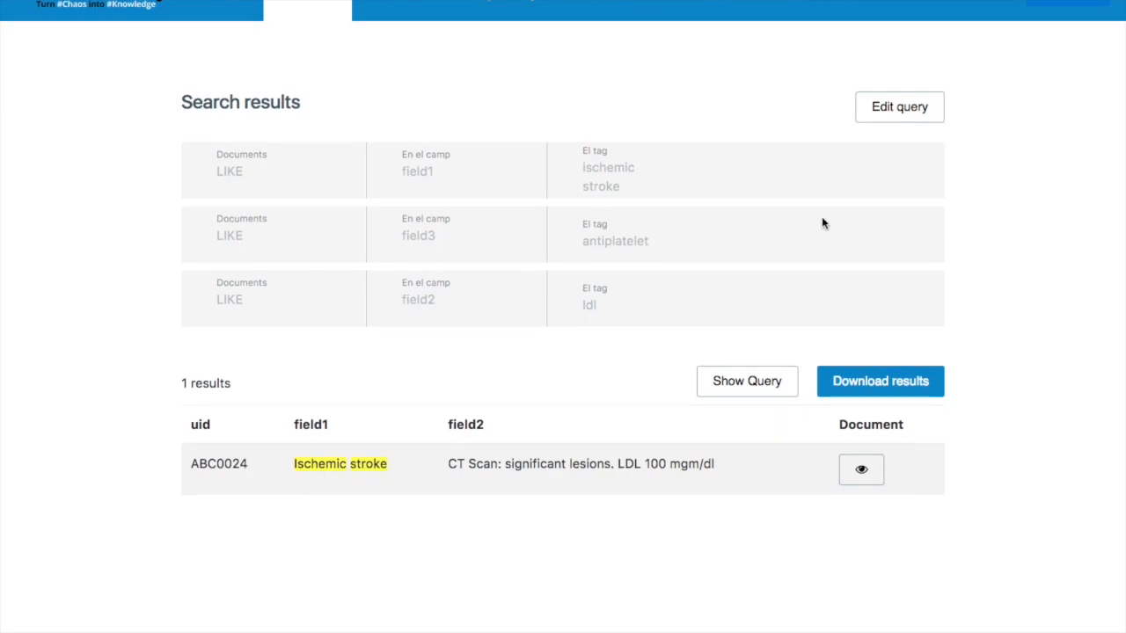